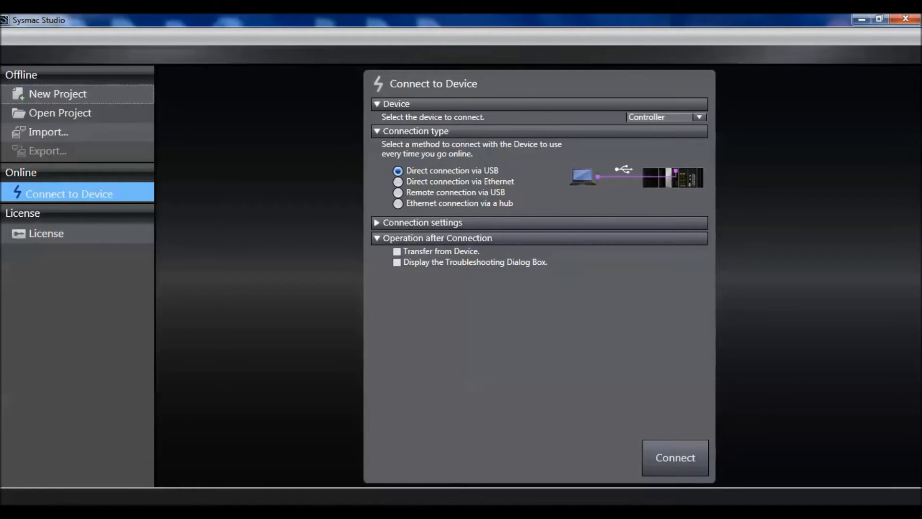
{"action": "mouse_move", "coordinate": [145, 198]}
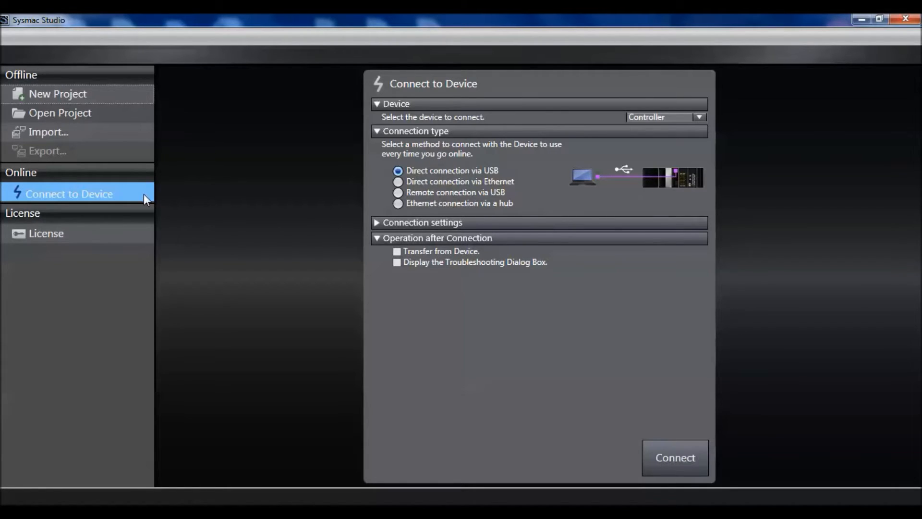
{"action": "mouse_move", "coordinate": [438, 177]}
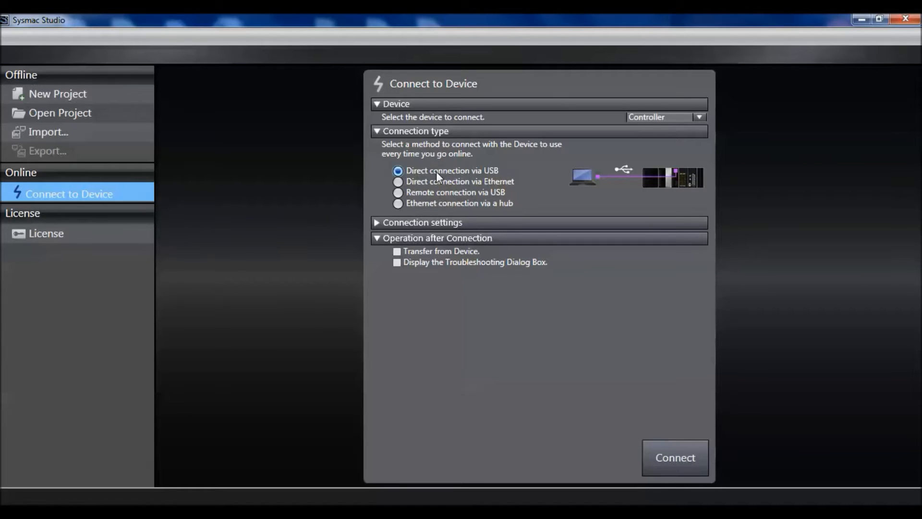
Connect online to the controller by direct USB and acknowledge the success message
{"action": "left_click", "coordinate": [675, 458]}
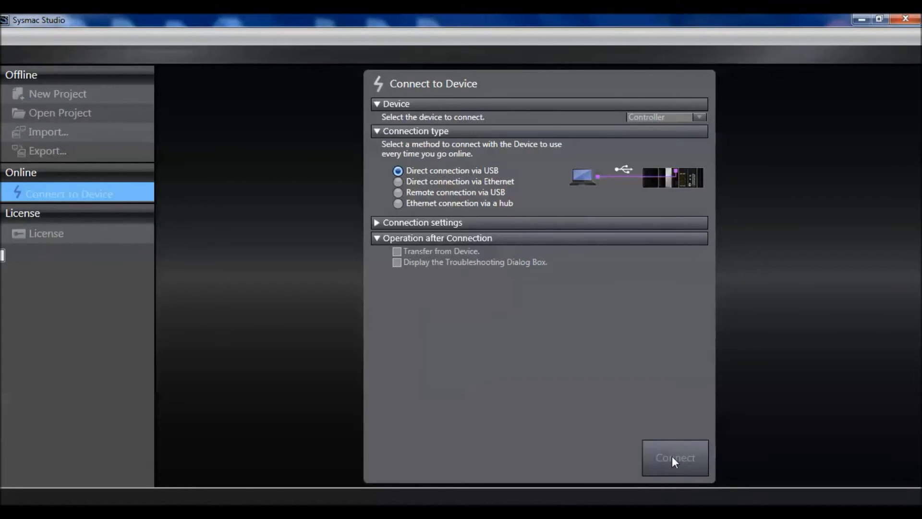
{"action": "left_click", "coordinate": [675, 457]}
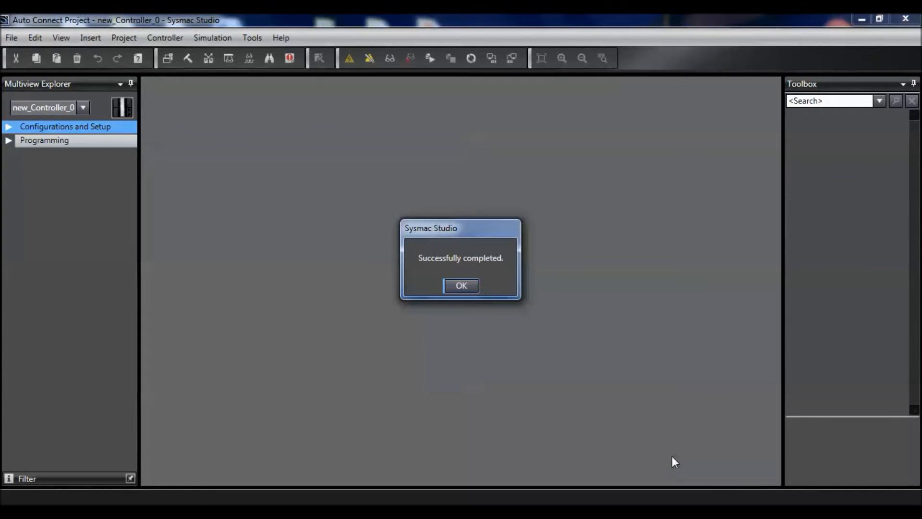
{"action": "left_click", "coordinate": [461, 285]}
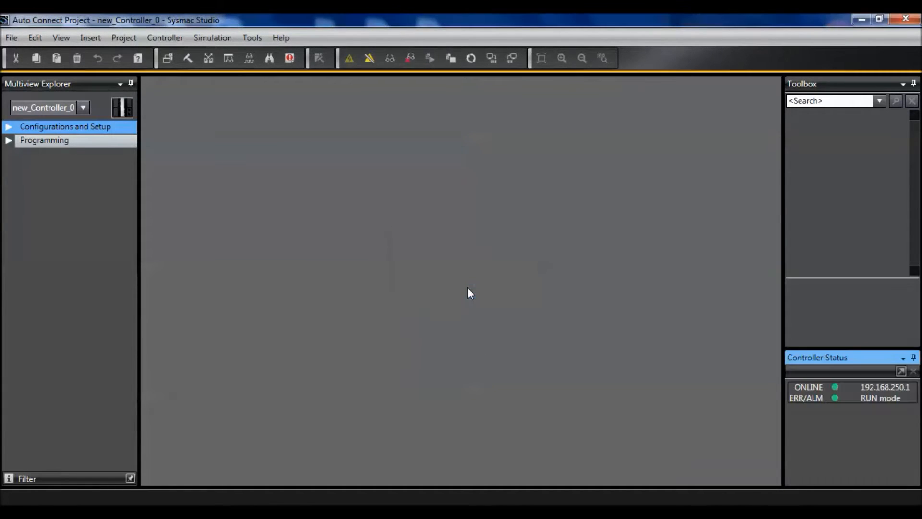
Apply the actual EtherCAT network, adding NX-ECC202 as node 1 and GX-ILM08C as node 2
{"action": "left_click", "coordinate": [9, 127]}
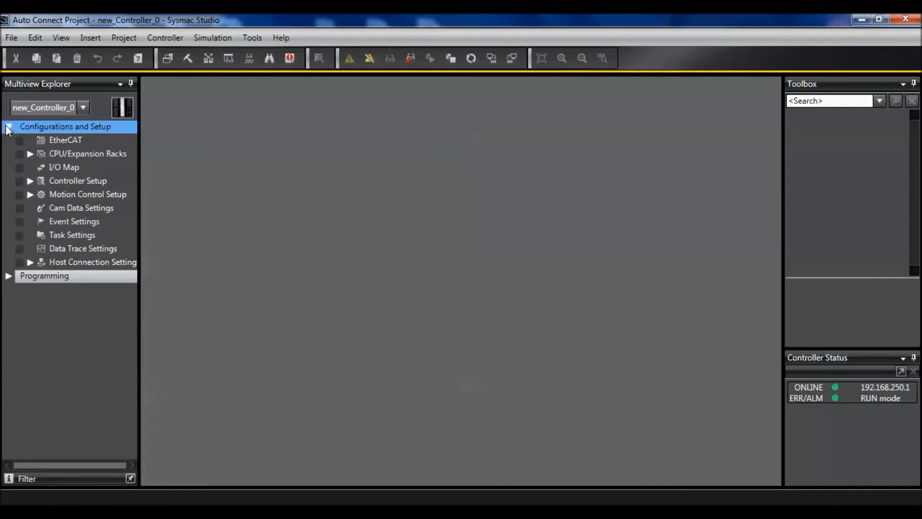
{"action": "mouse_move", "coordinate": [71, 146]}
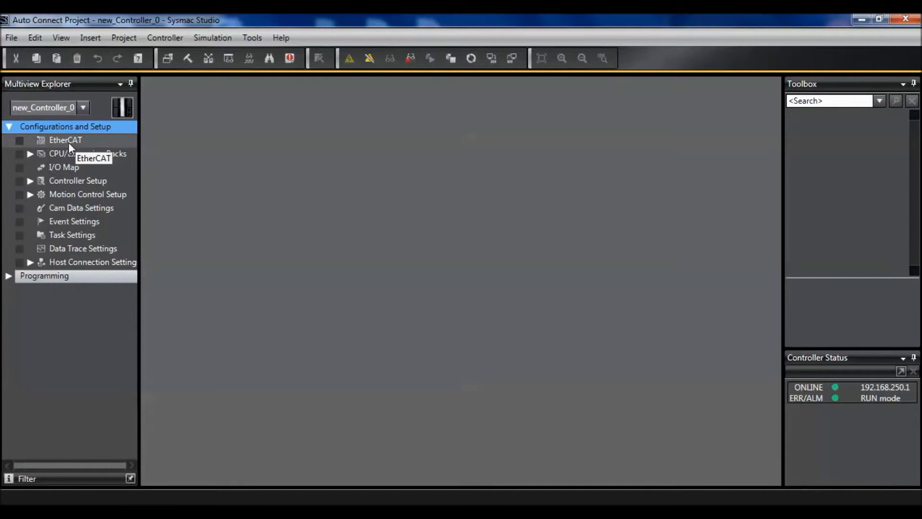
{"action": "double_click", "coordinate": [65, 140]}
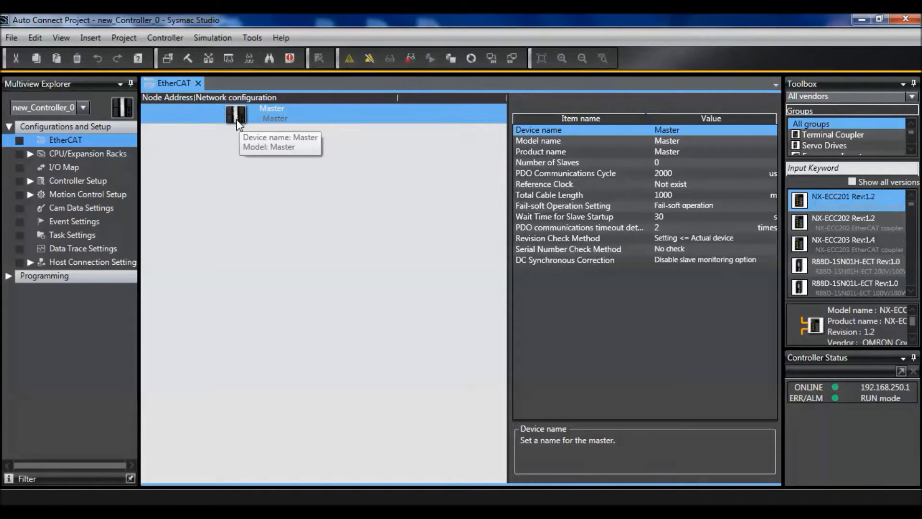
{"action": "right_click", "coordinate": [236, 115]}
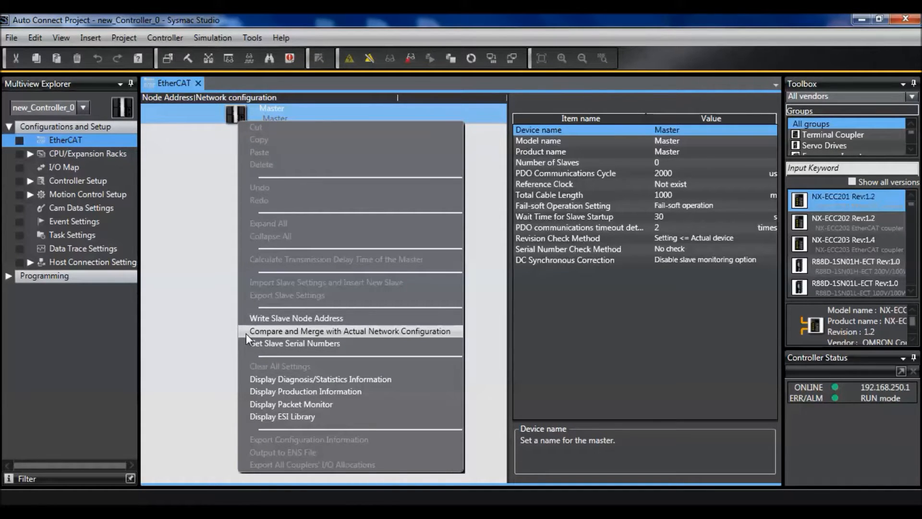
{"action": "left_click", "coordinate": [350, 331]}
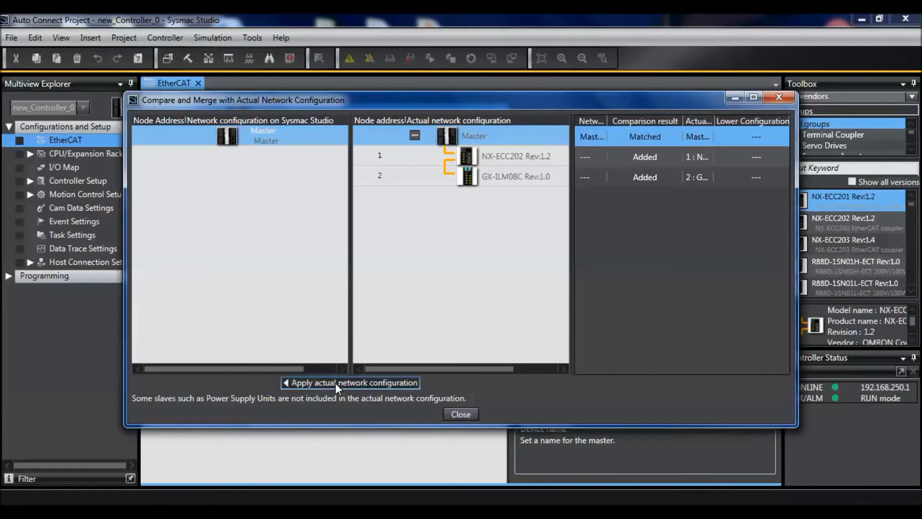
{"action": "left_click", "coordinate": [351, 383]}
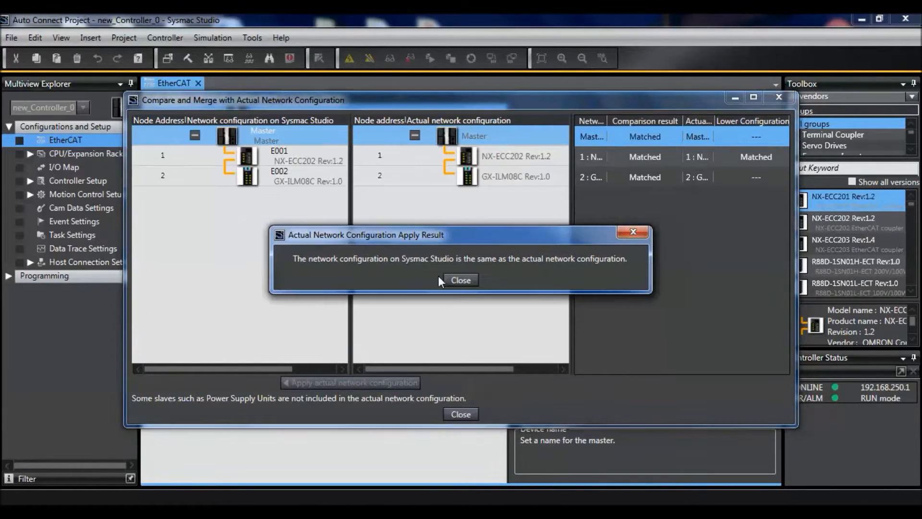
{"action": "left_click", "coordinate": [460, 280]}
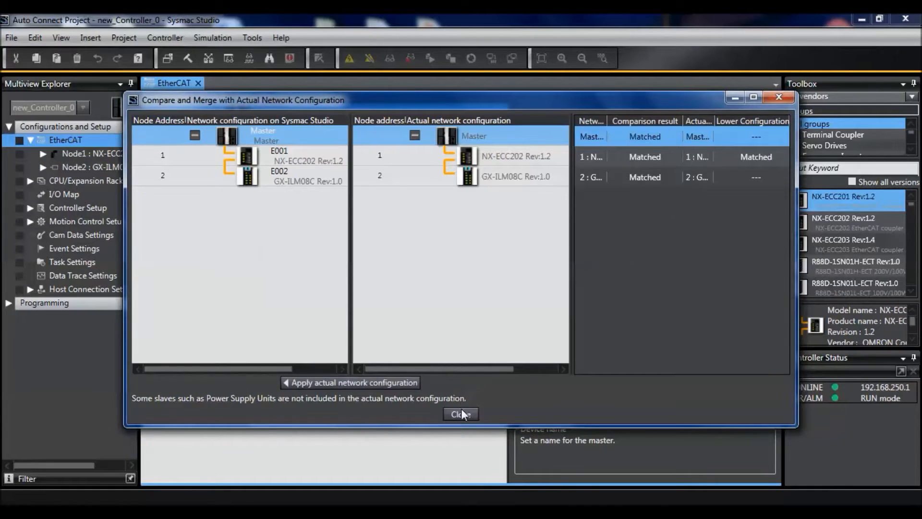
{"action": "left_click", "coordinate": [461, 413]}
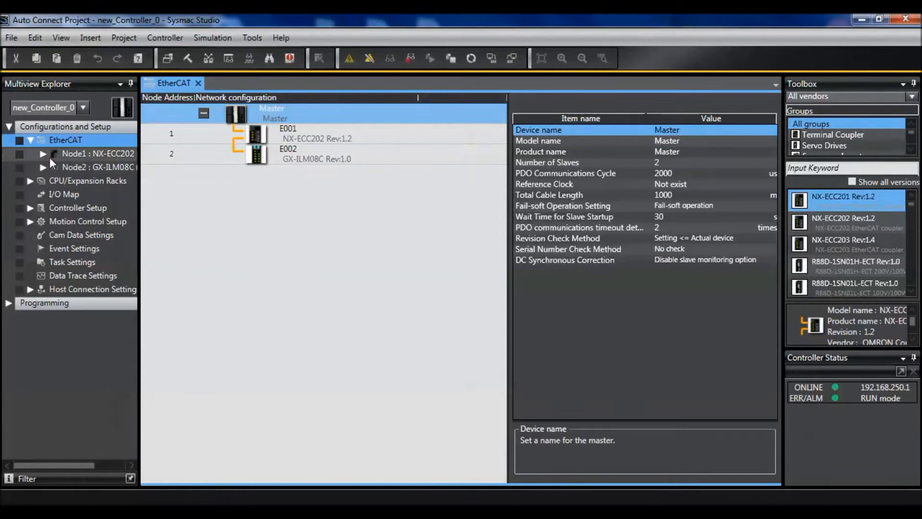
{"action": "left_click", "coordinate": [41, 154]}
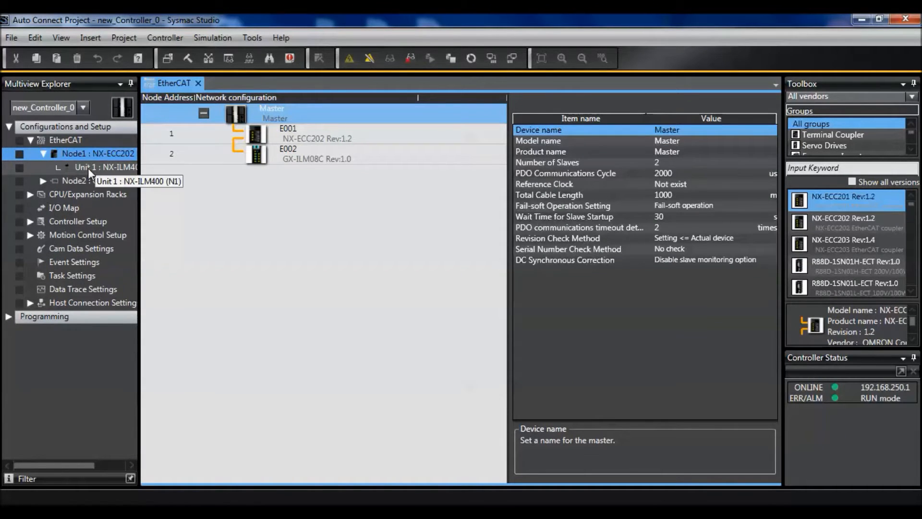
Compare Node1's coupler units with the actual NX-ECC202 and NX-ILM400 and accept the match
{"action": "double_click", "coordinate": [84, 154]}
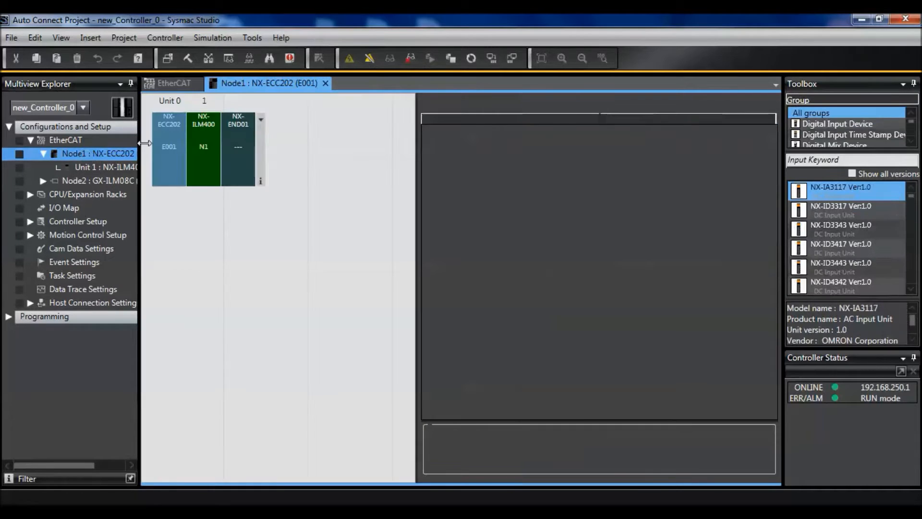
{"action": "right_click", "coordinate": [169, 144]}
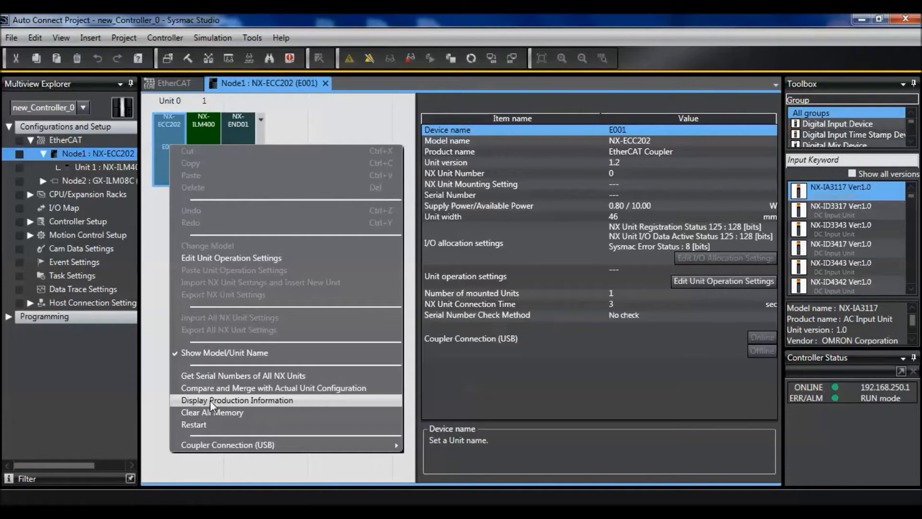
{"action": "left_click", "coordinate": [274, 388]}
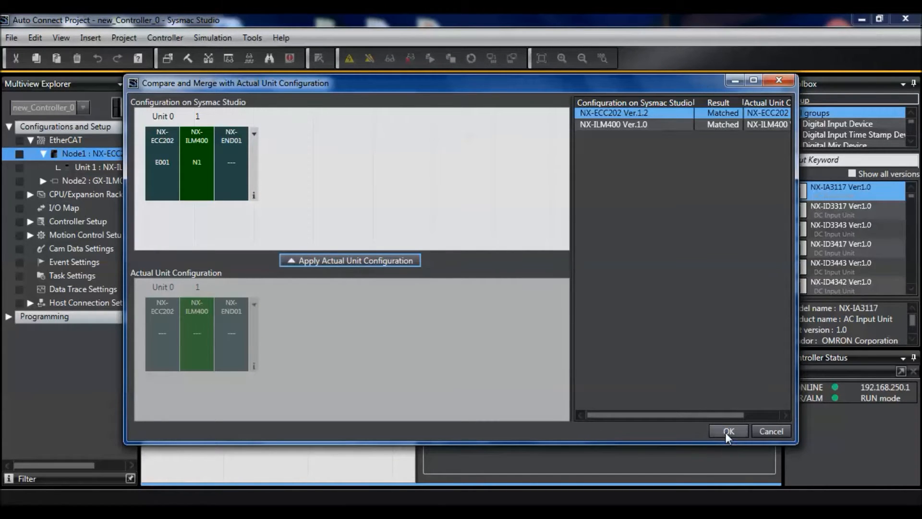
{"action": "left_click", "coordinate": [729, 431]}
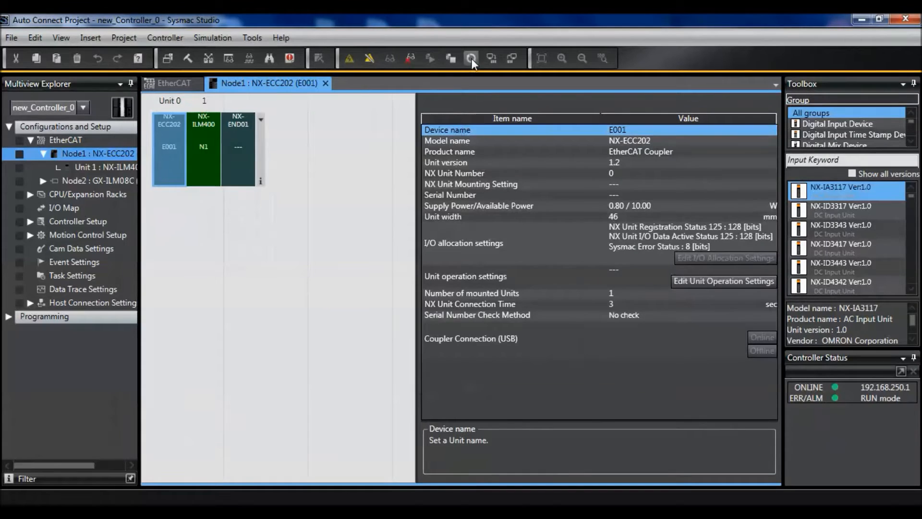
Synchronize and transfer the project to the controller, then return it to RUN mode
{"action": "left_click", "coordinate": [470, 59]}
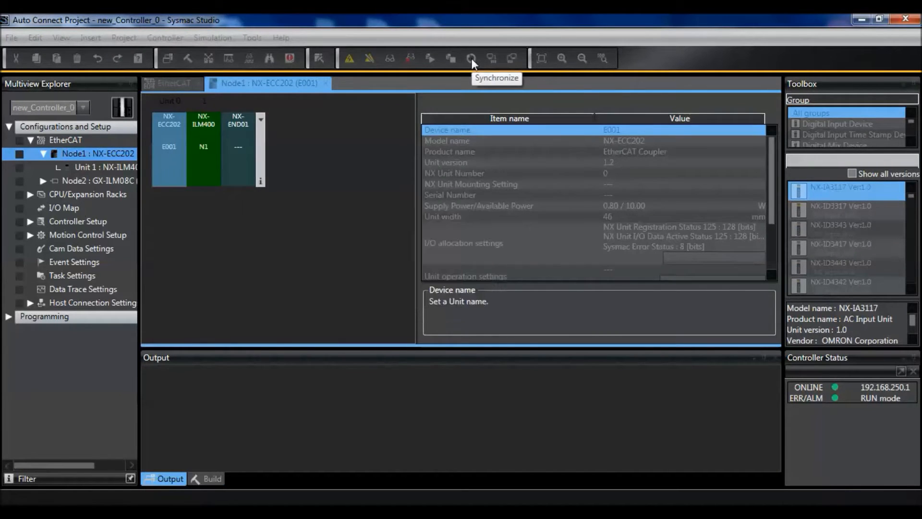
{"action": "left_click", "coordinate": [469, 58]}
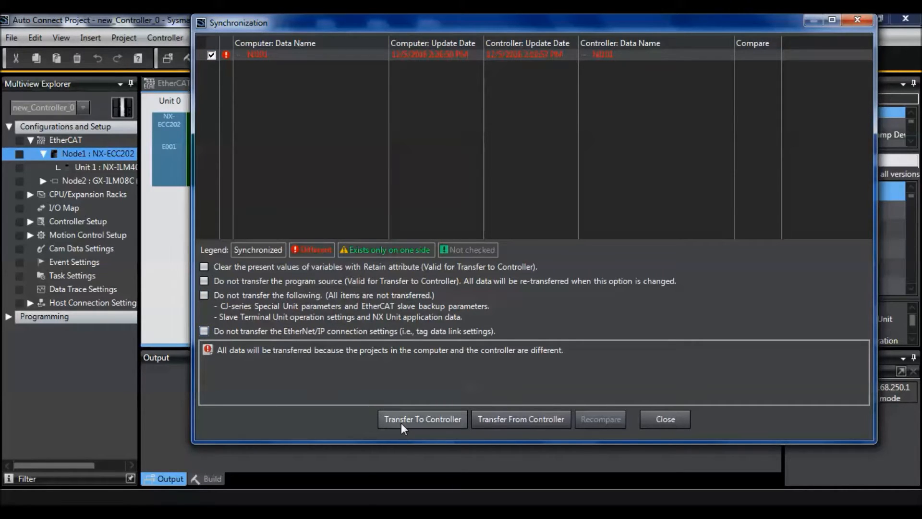
{"action": "left_click", "coordinate": [423, 418]}
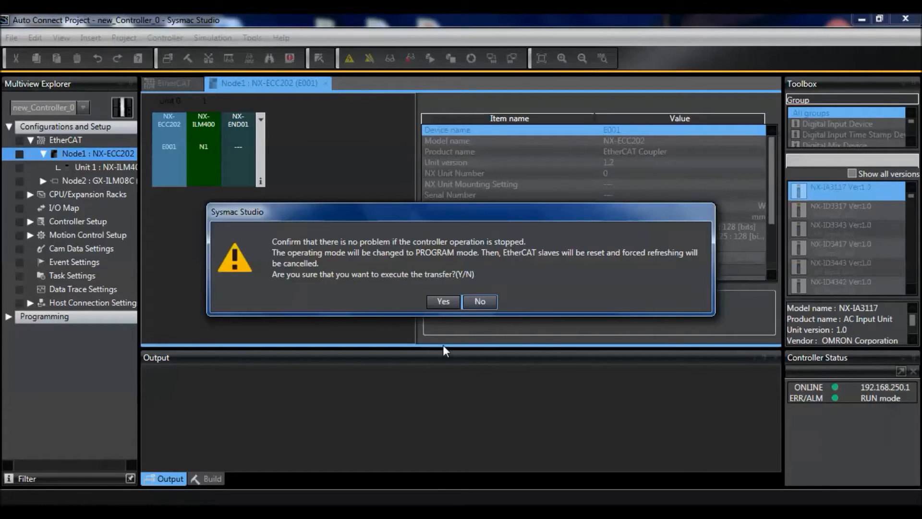
{"action": "left_click", "coordinate": [443, 301]}
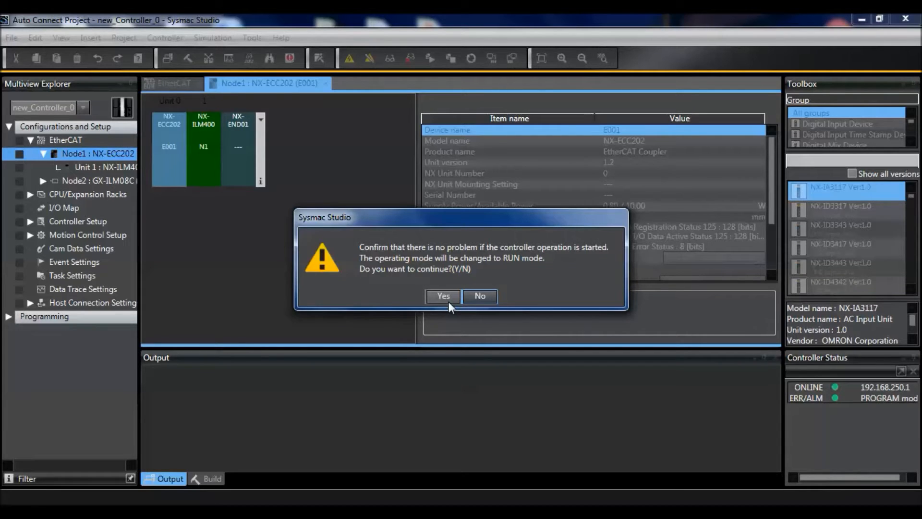
{"action": "left_click", "coordinate": [443, 296]}
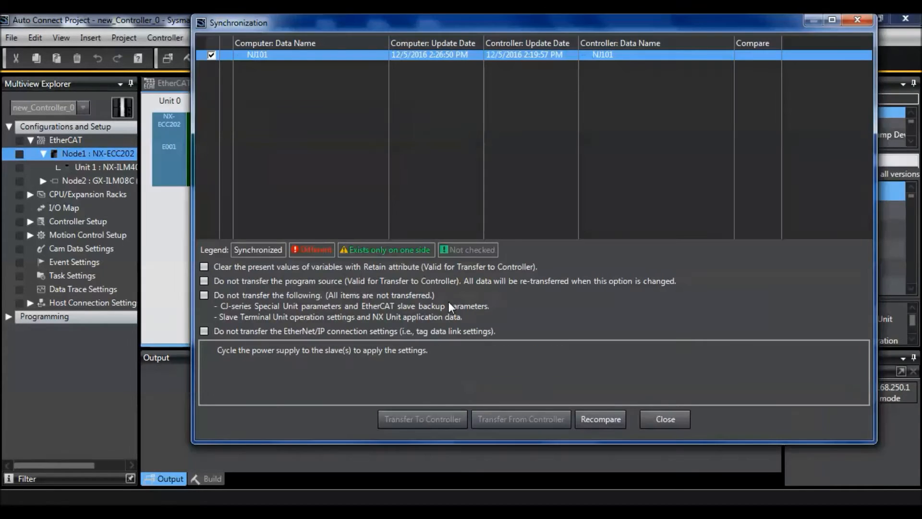
{"action": "mouse_move", "coordinate": [656, 432]}
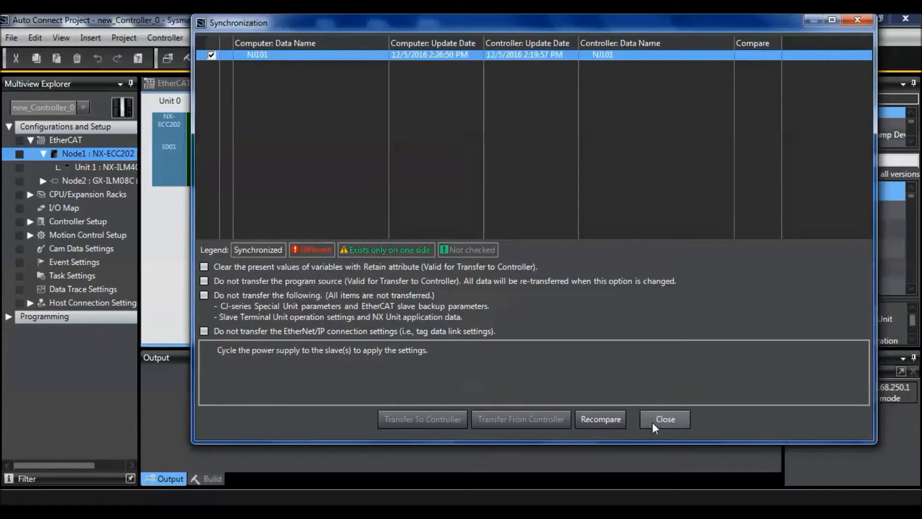
{"action": "left_click", "coordinate": [665, 418]}
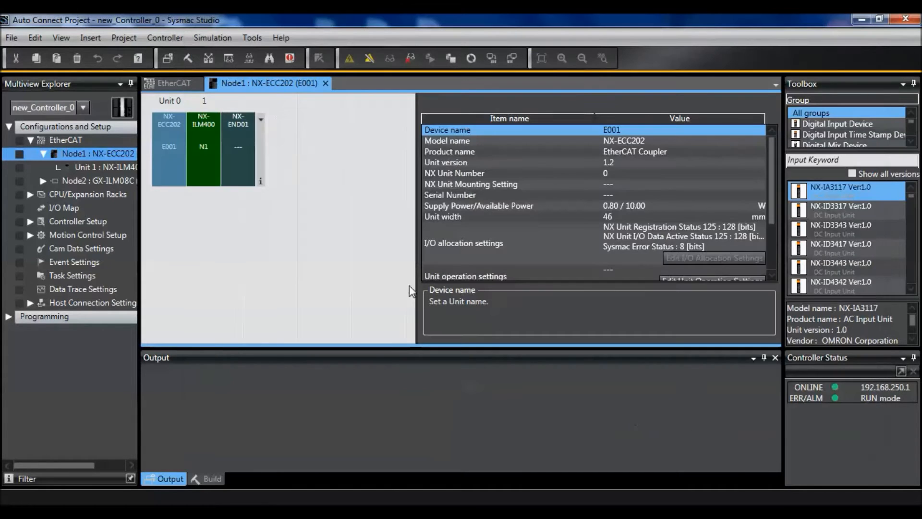
{"action": "mouse_move", "coordinate": [355, 279]}
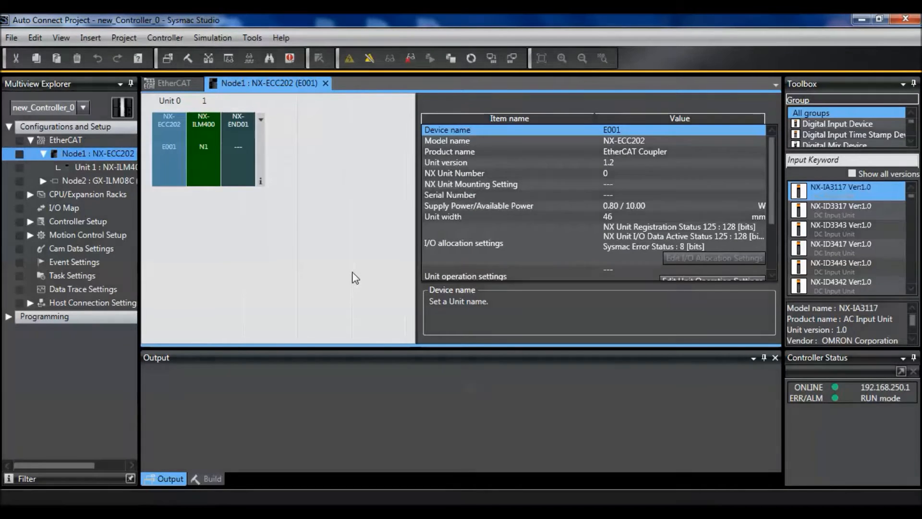
{"action": "mouse_move", "coordinate": [114, 168]}
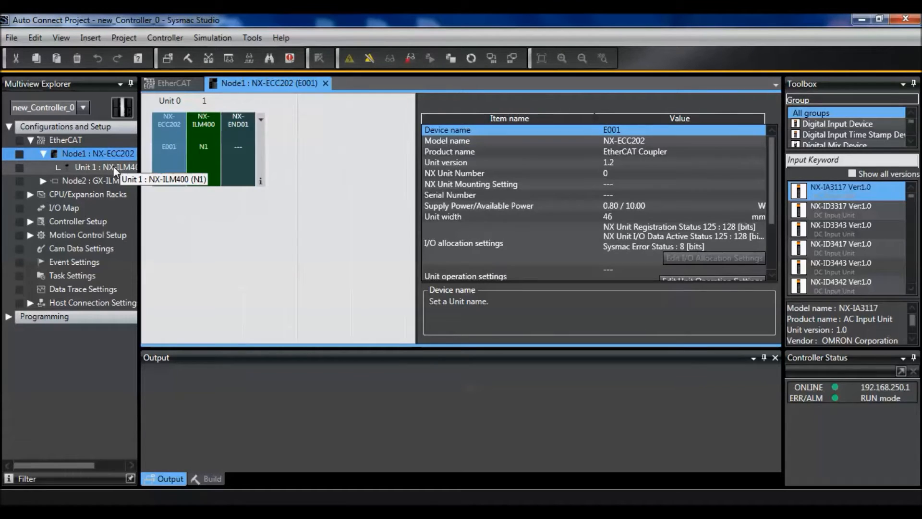
Read the NX-ILM400 operation settings back from the unit
{"action": "double_click", "coordinate": [87, 167]}
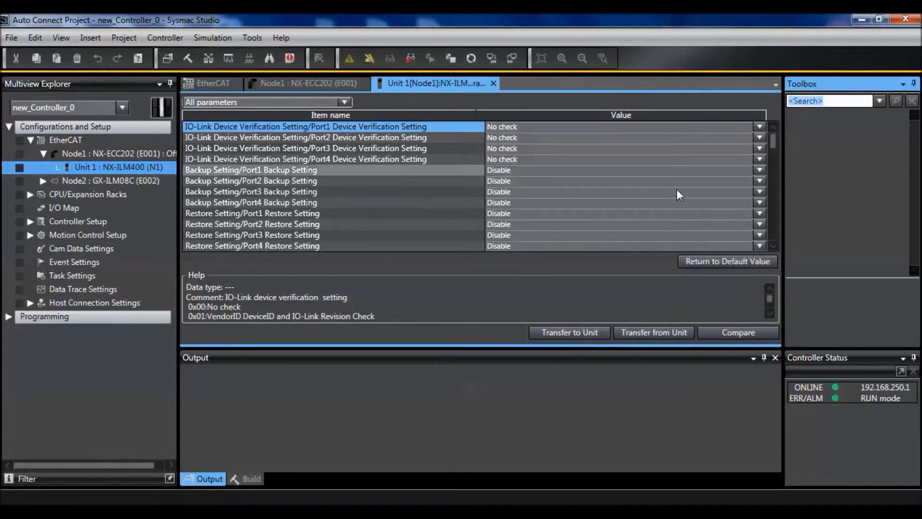
{"action": "left_click", "coordinate": [251, 478]}
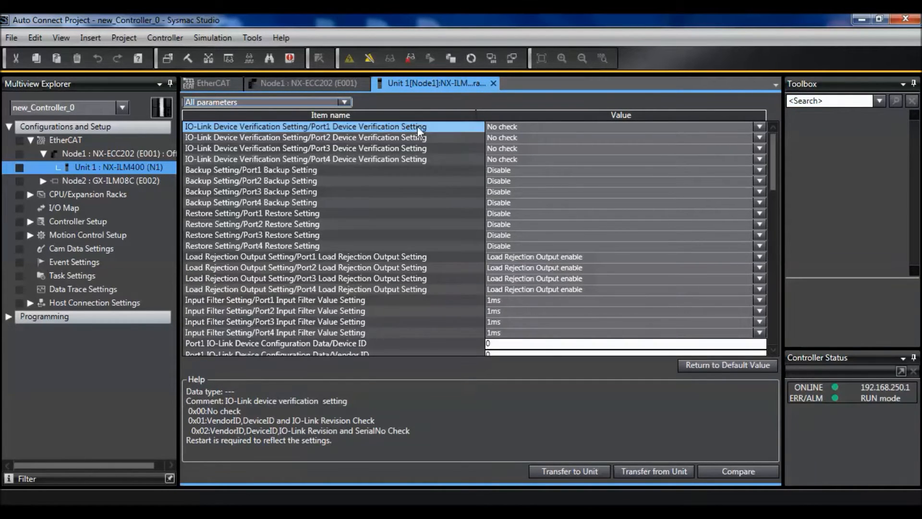
{"action": "mouse_move", "coordinate": [419, 130]}
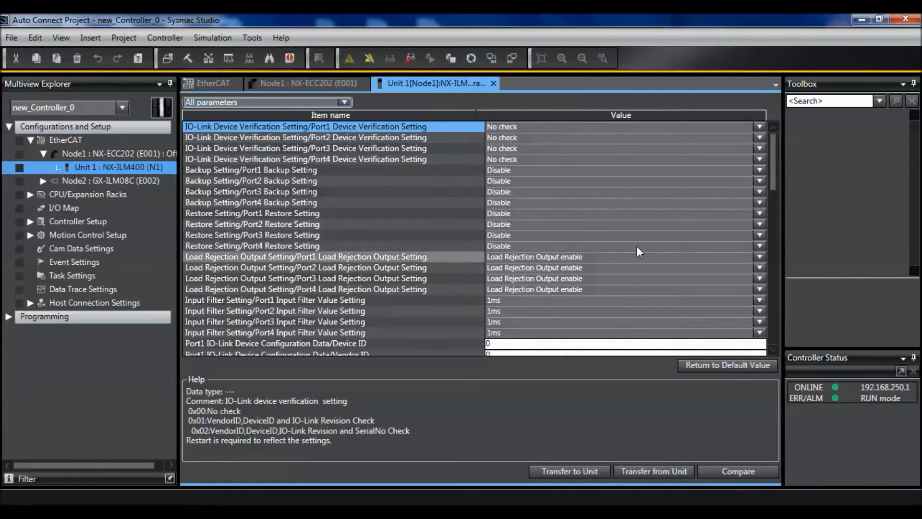
{"action": "scroll", "scroll_direction": "down", "scroll_amount": 3}
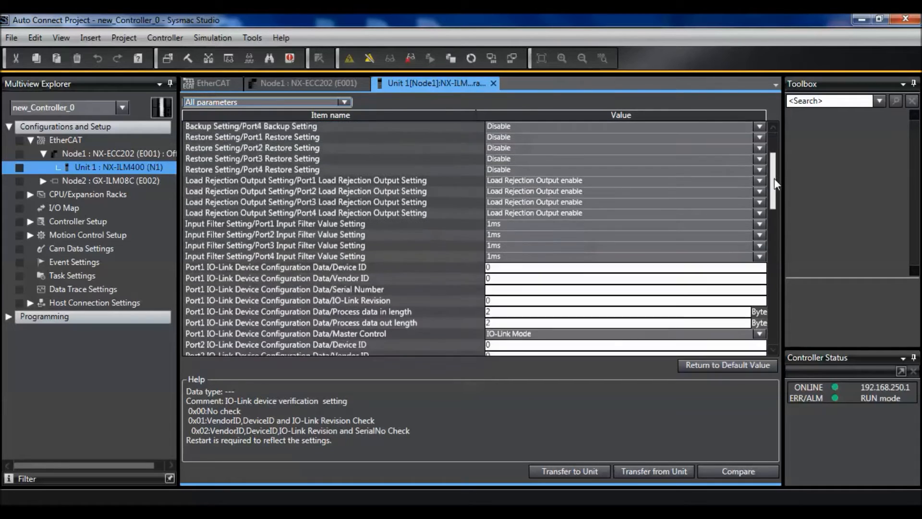
{"action": "scroll", "scroll_direction": "down", "scroll_amount": 3}
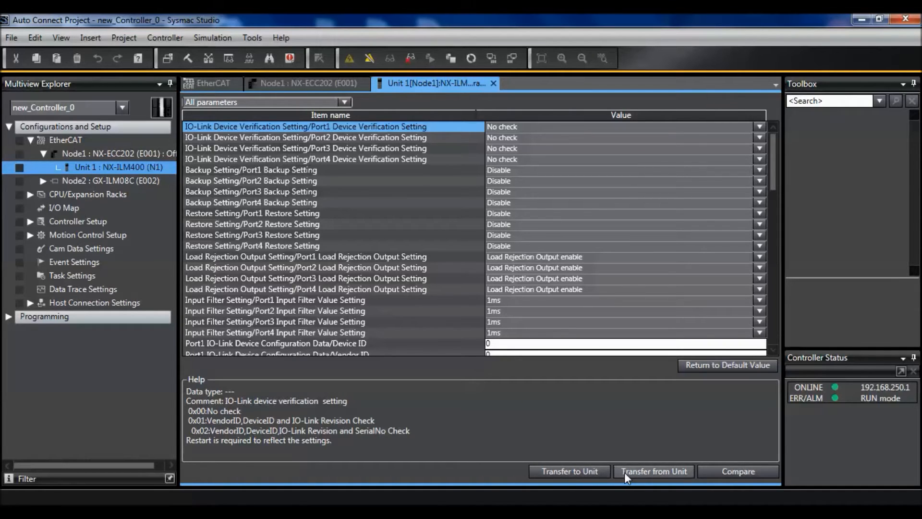
{"action": "left_click", "coordinate": [653, 471]}
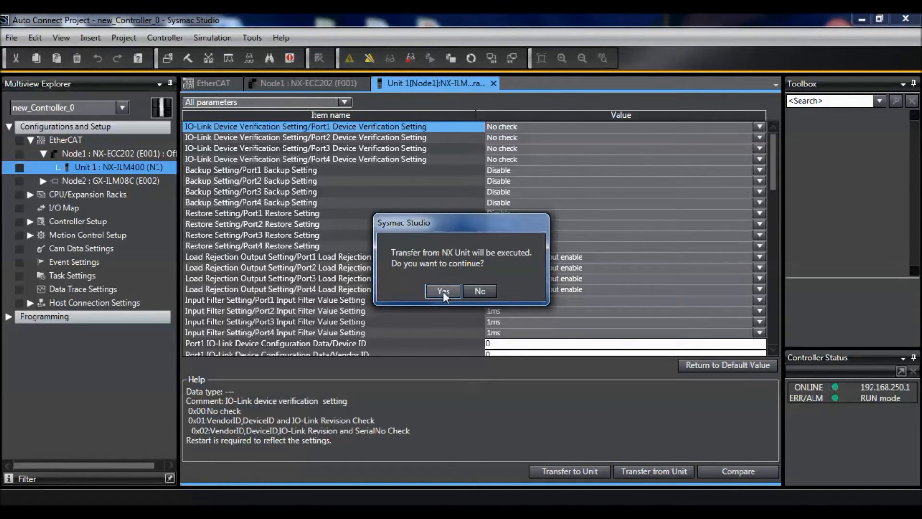
{"action": "left_click", "coordinate": [442, 291]}
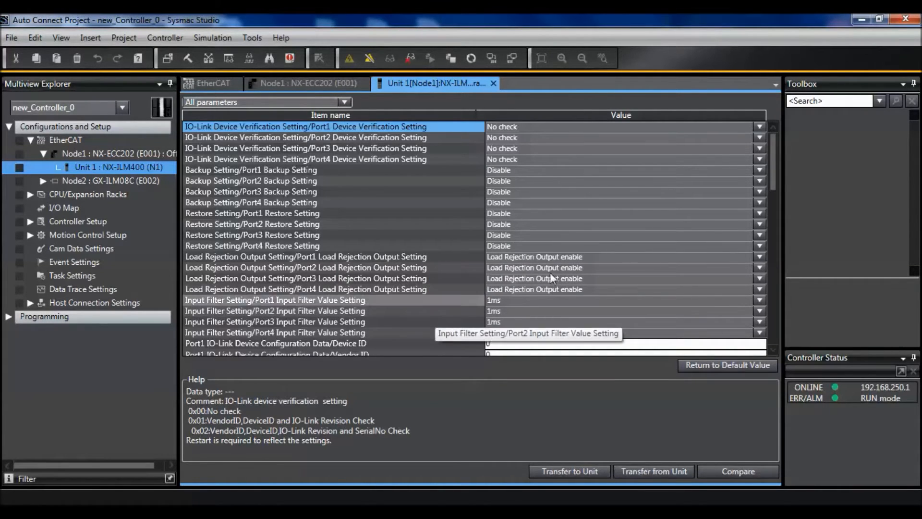
Enter Port1 device ID 65538, vendor ID 612 and IO-Link revision 17
{"action": "scroll", "scroll_direction": "down", "scroll_amount": 3}
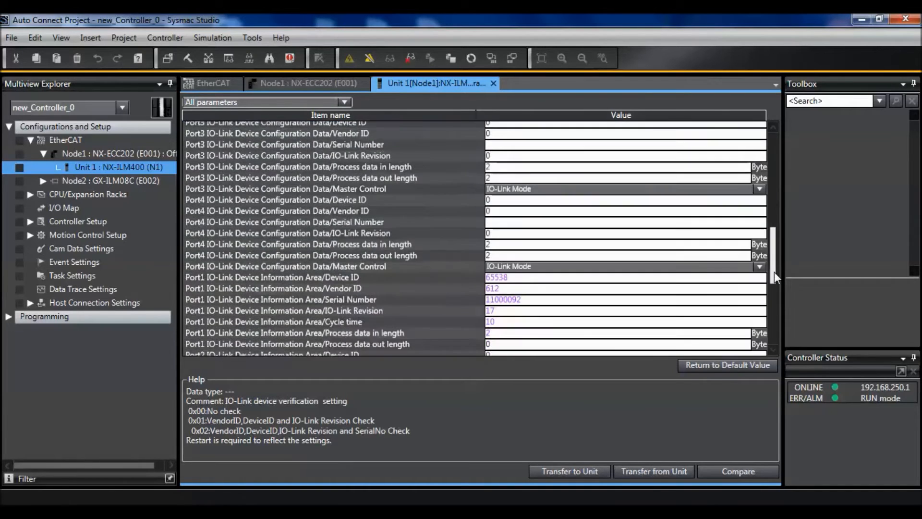
{"action": "scroll", "scroll_direction": "down", "scroll_amount": 3}
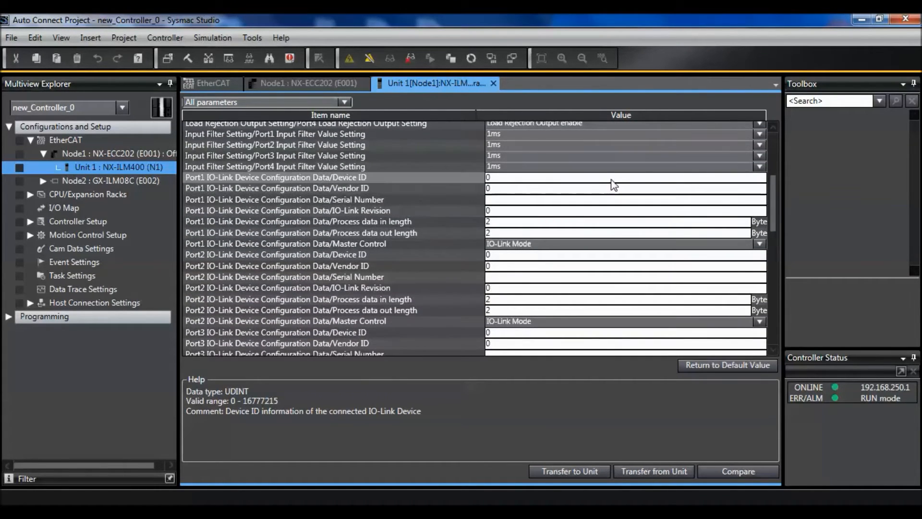
{"action": "type", "text": "65538"}
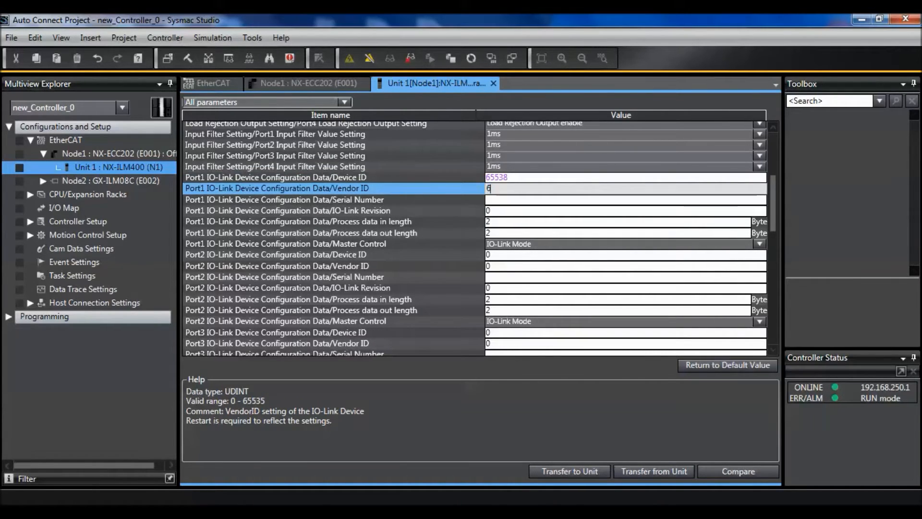
{"action": "type", "text": "12"}
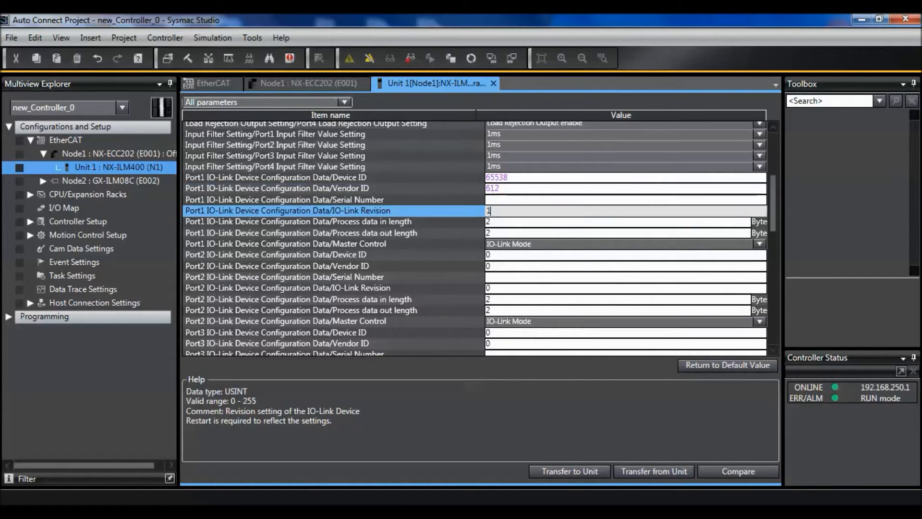
{"action": "type", "text": "17"}
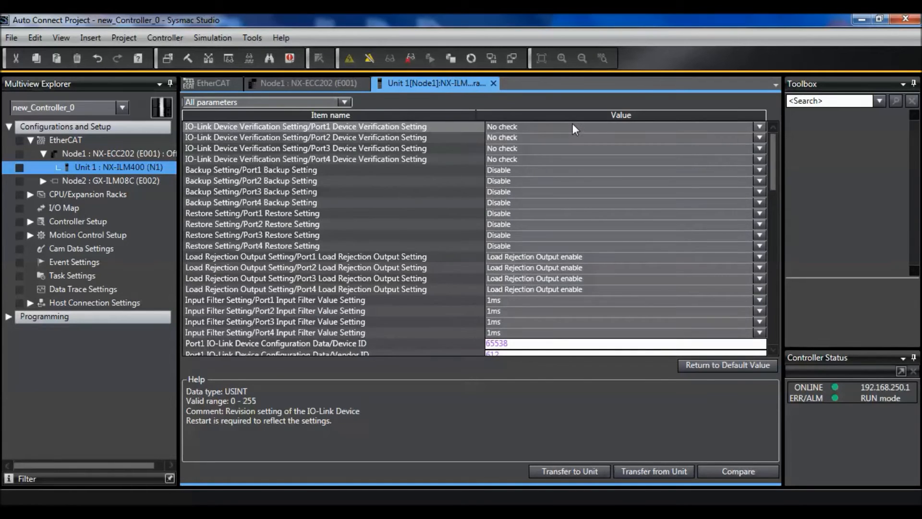
Set Port1 verification to VendorID, DeviceID and IO-Link Revision Check and transfer it to the unit
{"action": "left_click", "coordinate": [759, 126]}
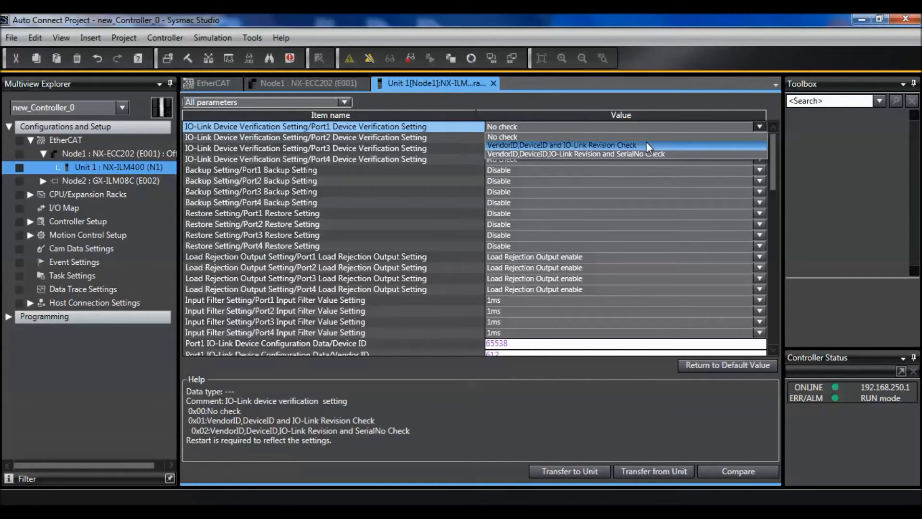
{"action": "mouse_move", "coordinate": [684, 160]}
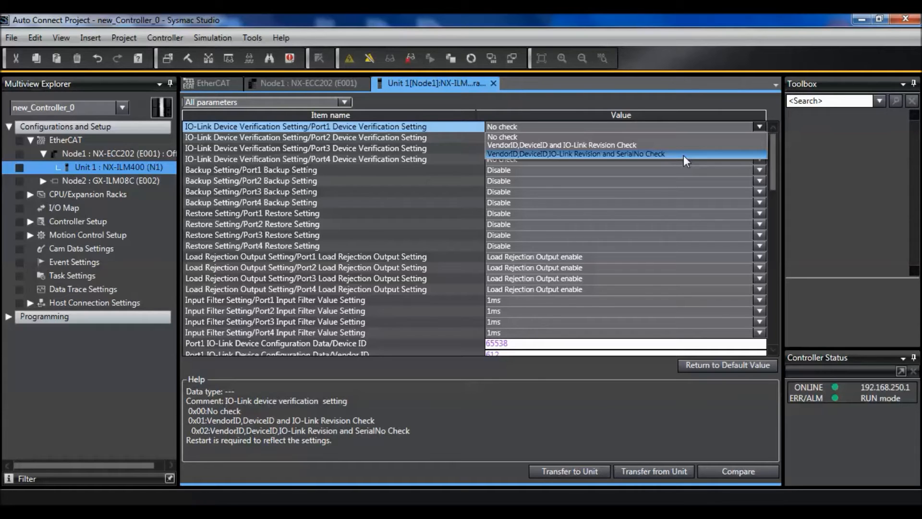
{"action": "left_click", "coordinate": [561, 145]}
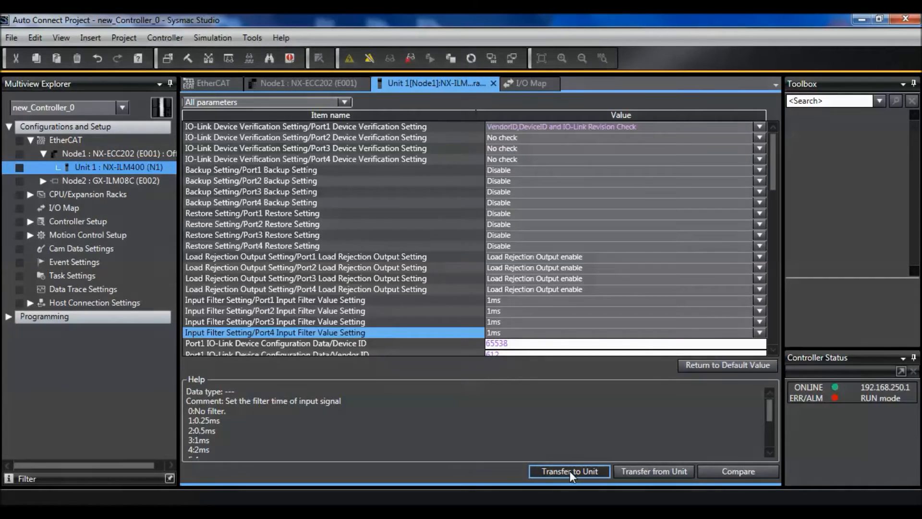
{"action": "left_click", "coordinate": [569, 471]}
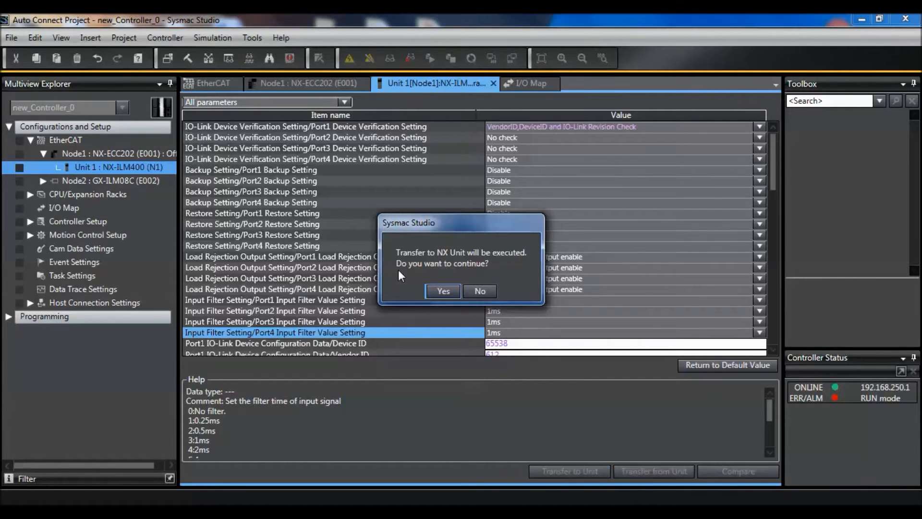
{"action": "left_click", "coordinate": [443, 291]}
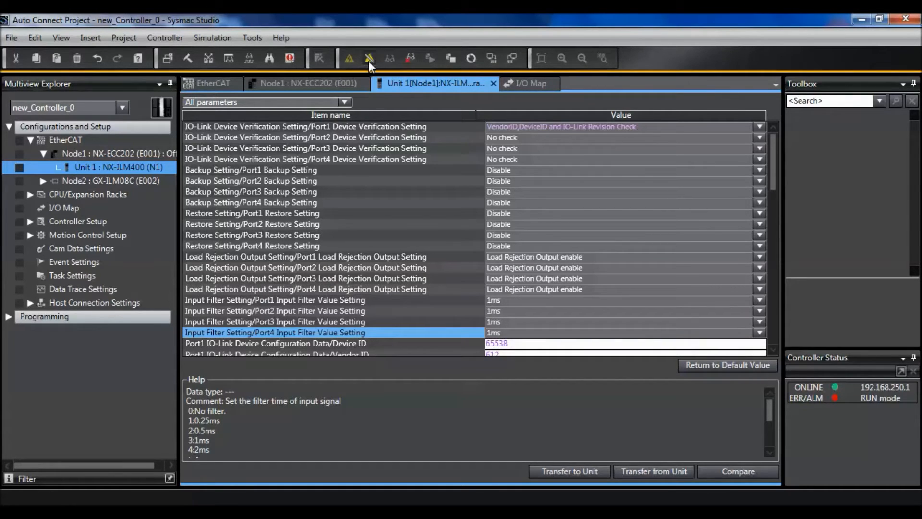
{"action": "left_click", "coordinate": [531, 83]}
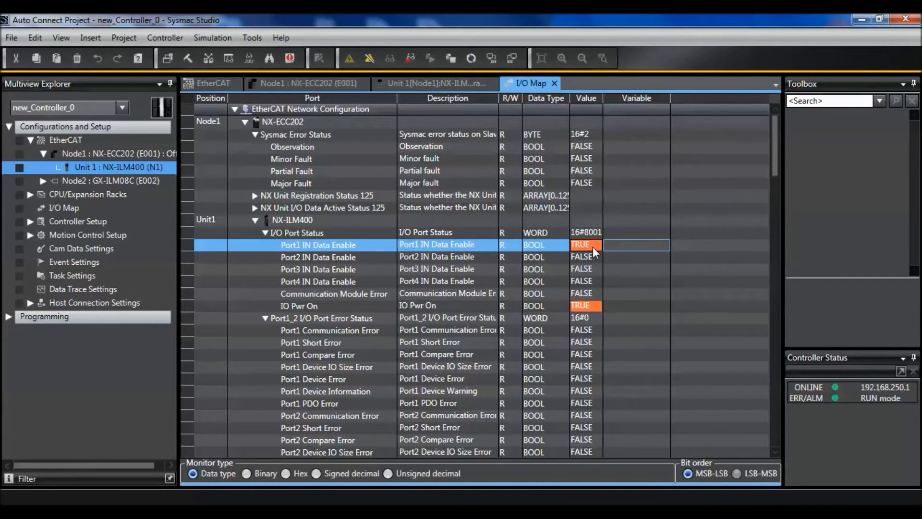
Check in the I/O map that Port1 Compare Error clears and Port1 input data shows 16#E, 16#2
{"action": "left_click", "coordinate": [585, 306]}
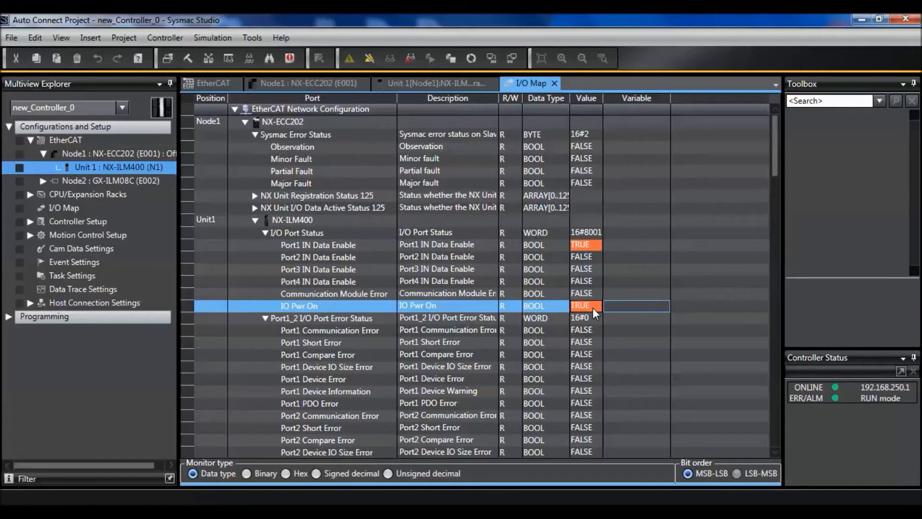
{"action": "left_click", "coordinate": [329, 330]}
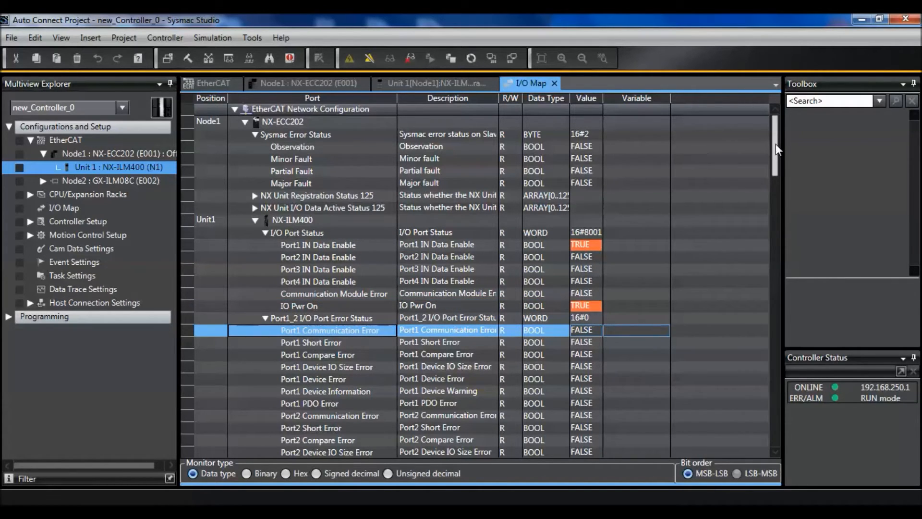
{"action": "scroll", "scroll_direction": "down", "scroll_amount": 3}
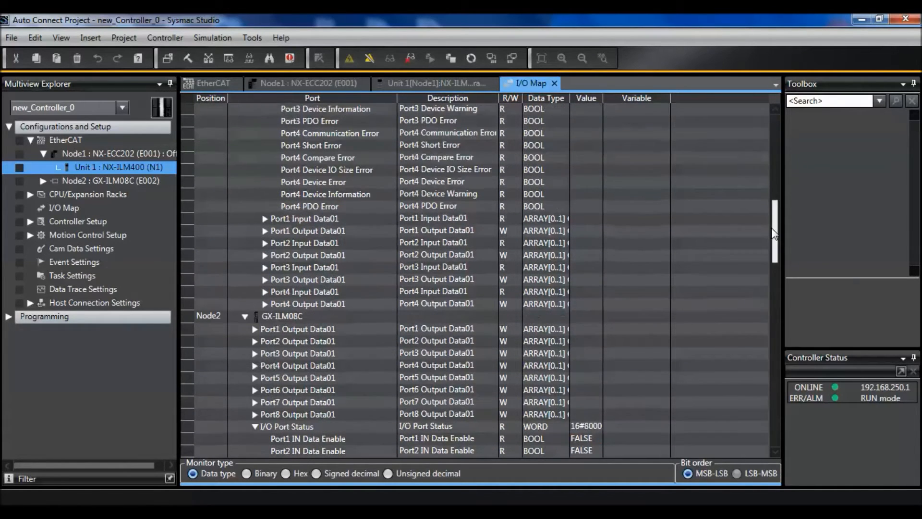
{"action": "left_click", "coordinate": [305, 218]}
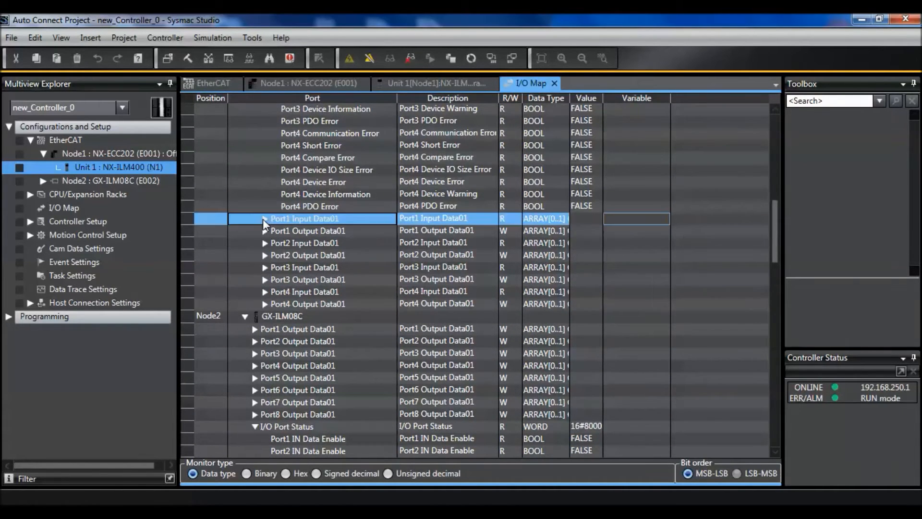
{"action": "left_click", "coordinate": [265, 219]}
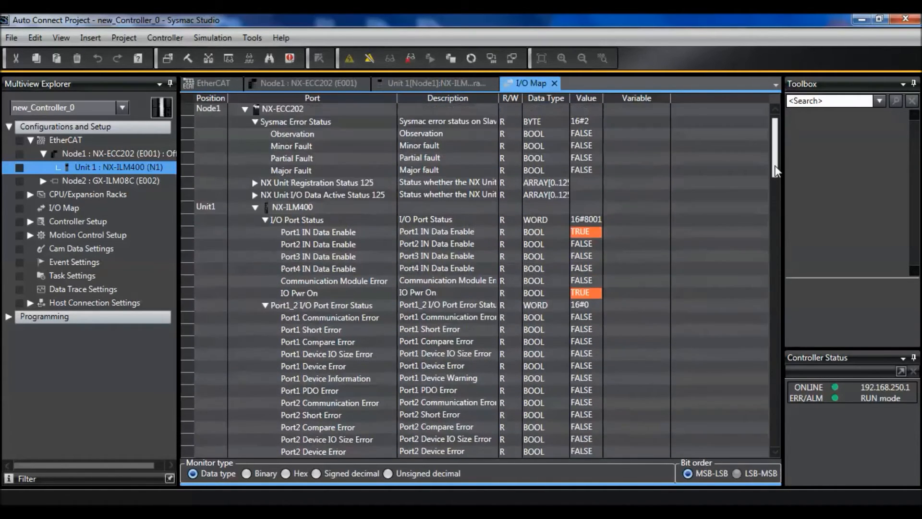
{"action": "scroll", "scroll_direction": "down", "scroll_amount": 3}
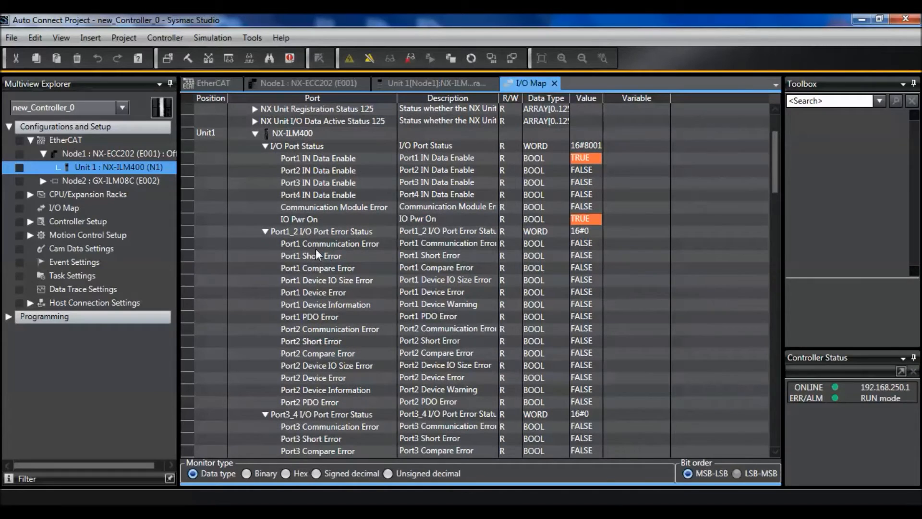
{"action": "left_click", "coordinate": [329, 244]}
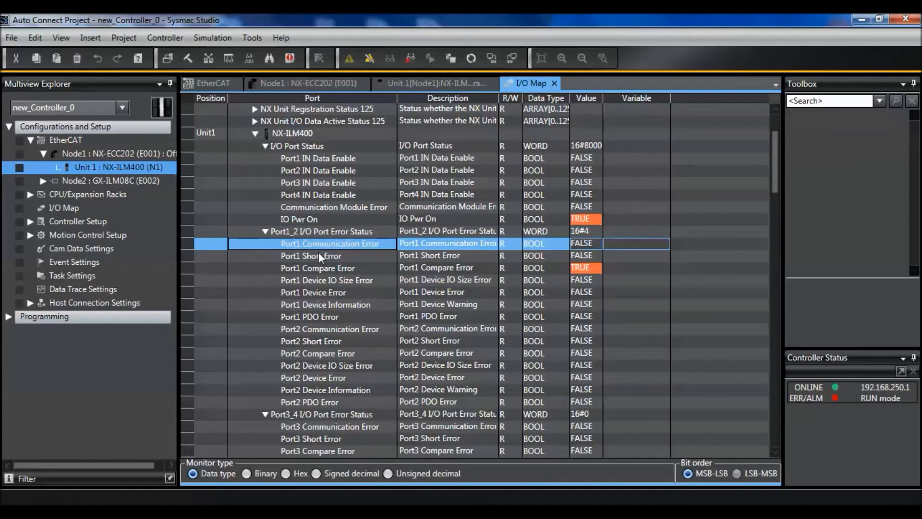
{"action": "left_click", "coordinate": [317, 267]}
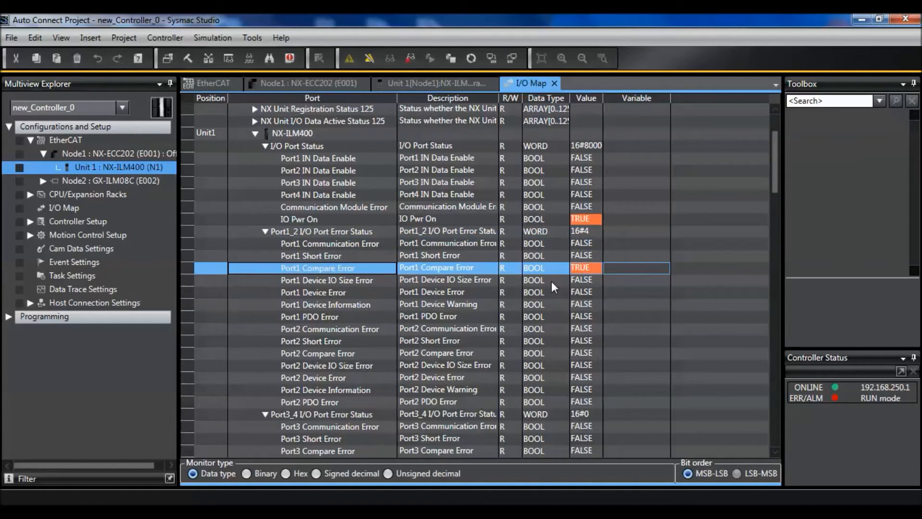
{"action": "mouse_move", "coordinate": [554, 288]}
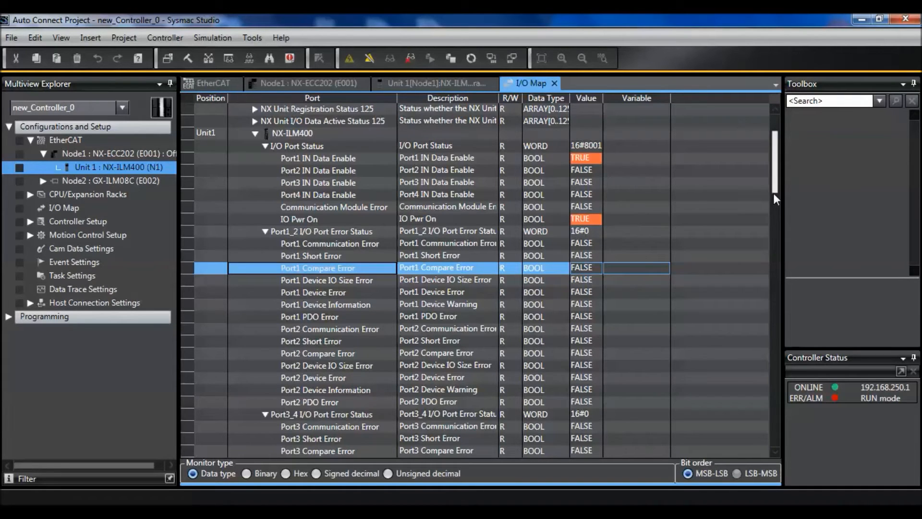
{"action": "scroll", "scroll_direction": "down", "scroll_amount": 3}
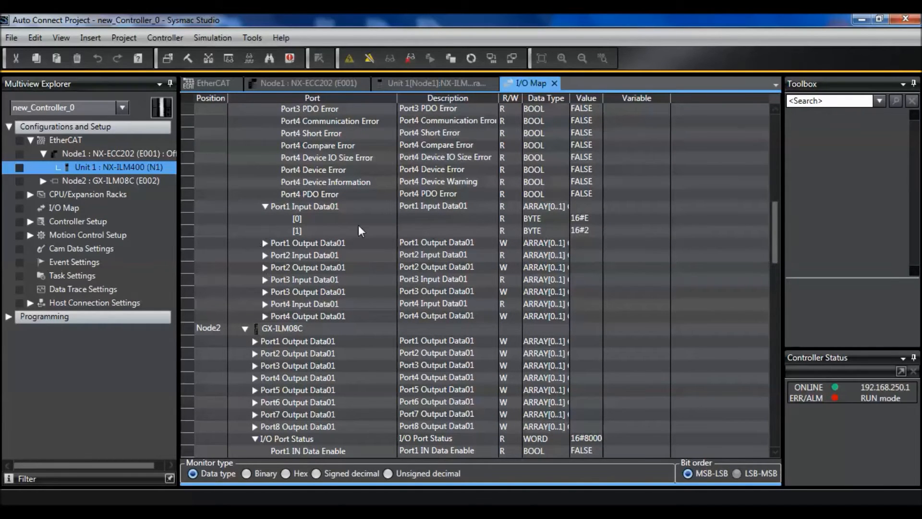
{"action": "mouse_move", "coordinate": [506, 223]}
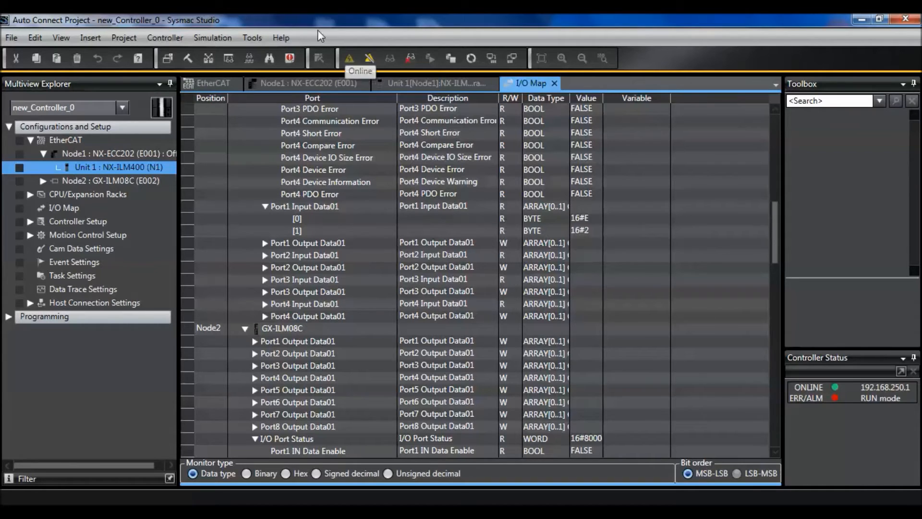
{"action": "mouse_move", "coordinate": [289, 59]}
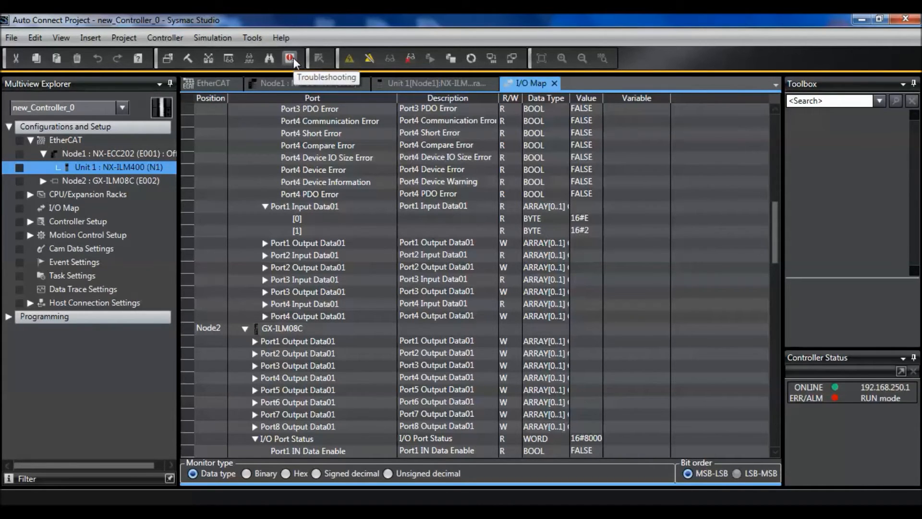
Reset all NX-ILM400 minor faults in the Troubleshooting window
{"action": "left_click", "coordinate": [285, 59]}
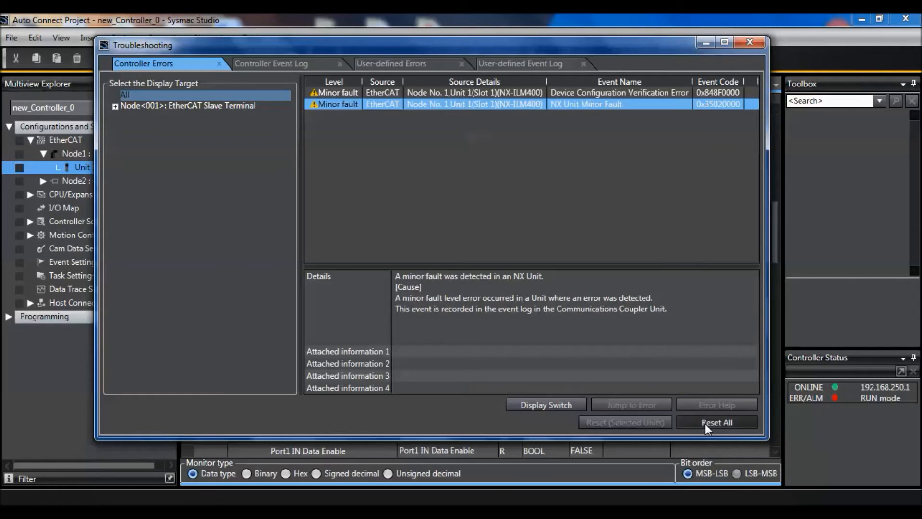
{"action": "left_click", "coordinate": [717, 422]}
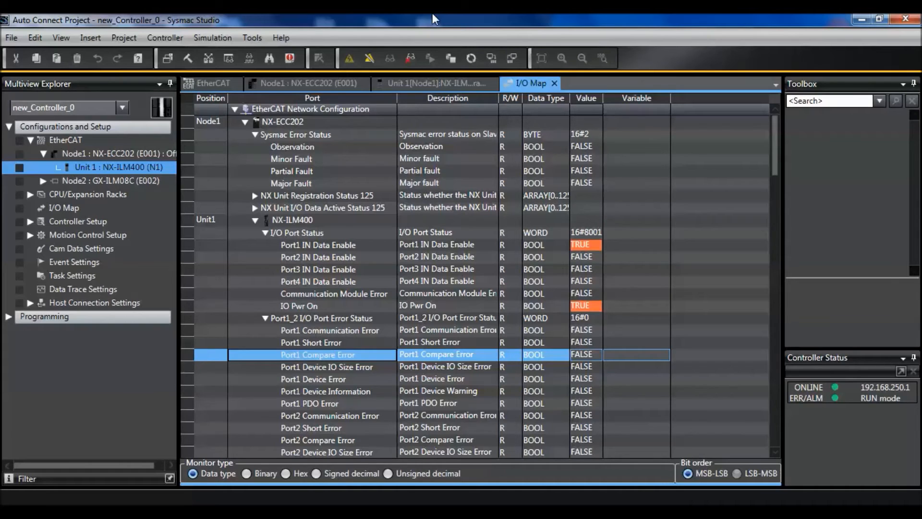
{"action": "mouse_move", "coordinate": [82, 277]}
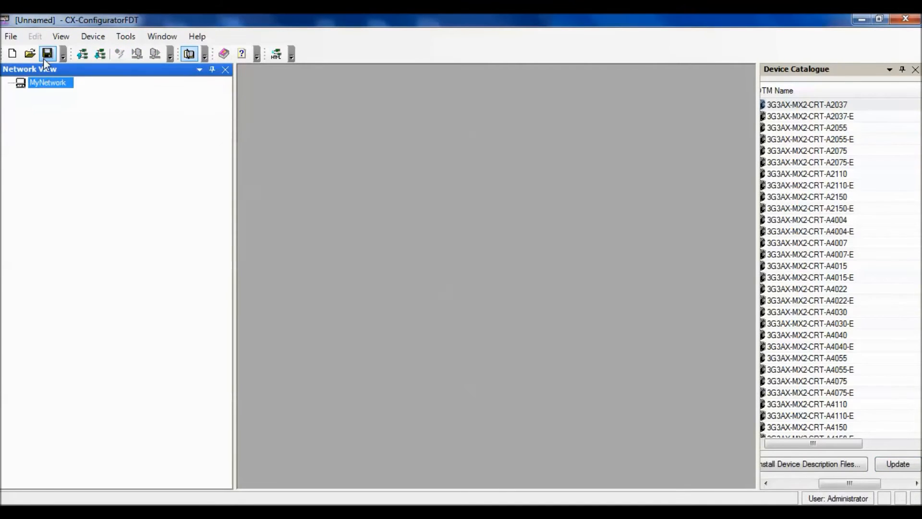
Add the OMRON Nx built-in EtherCAT communication device to MyNetwork
{"action": "right_click", "coordinate": [48, 82]}
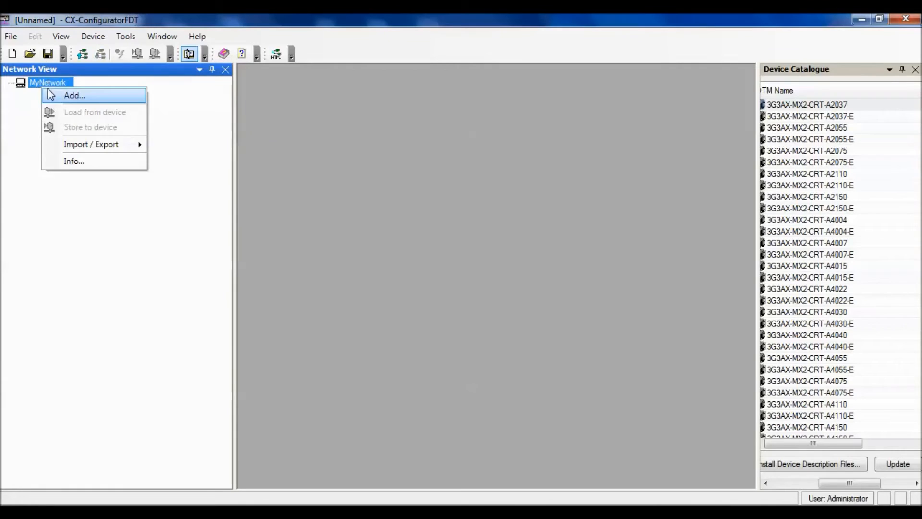
{"action": "left_click", "coordinate": [75, 95]}
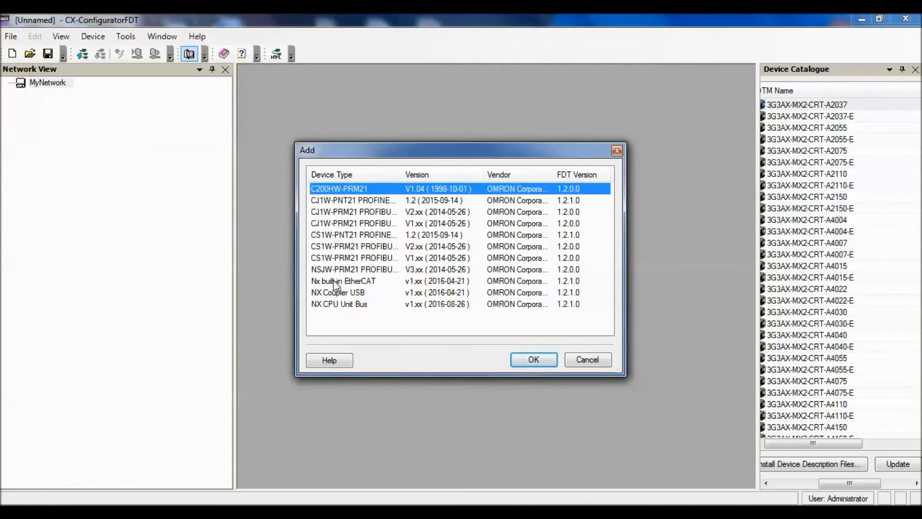
{"action": "left_click", "coordinate": [348, 280]}
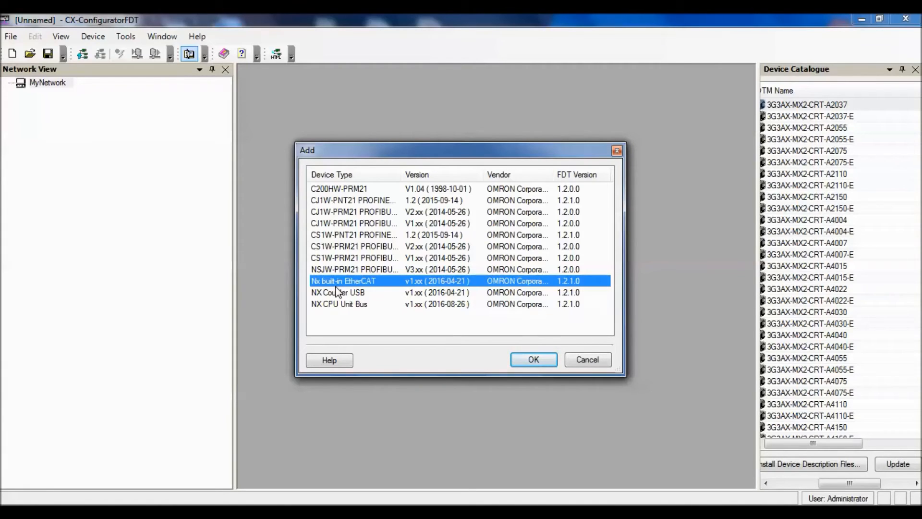
{"action": "left_click", "coordinate": [534, 359]}
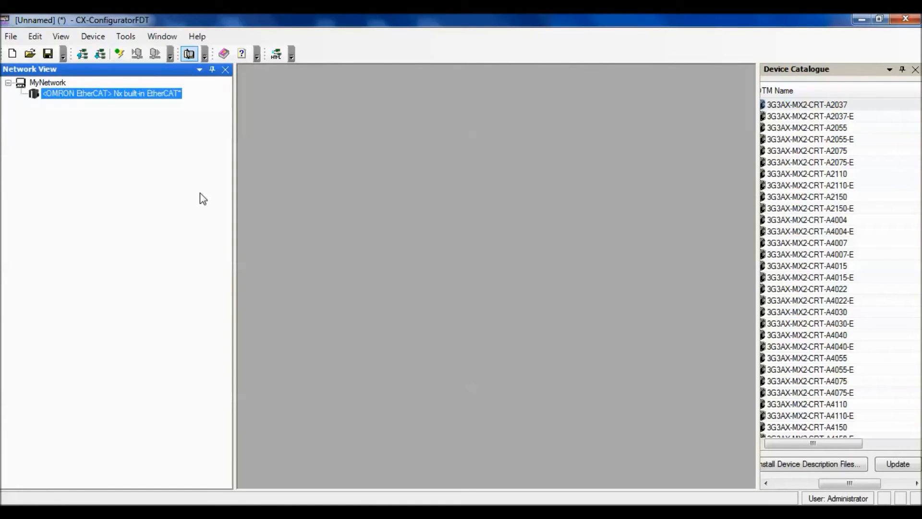
{"action": "mouse_move", "coordinate": [119, 102]}
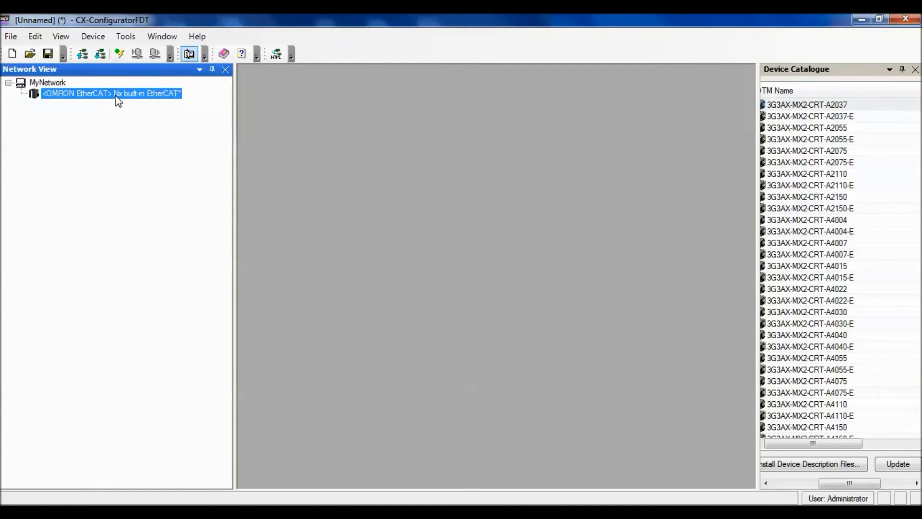
Scan the EtherCAT network, add all detected devices and the port 1 E3Z sensor, then select it
{"action": "right_click", "coordinate": [117, 96]}
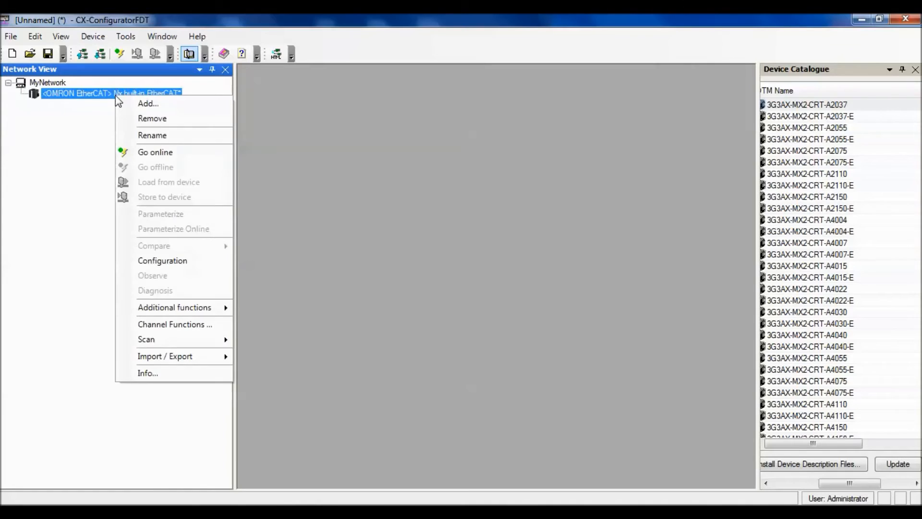
{"action": "mouse_move", "coordinate": [167, 314]}
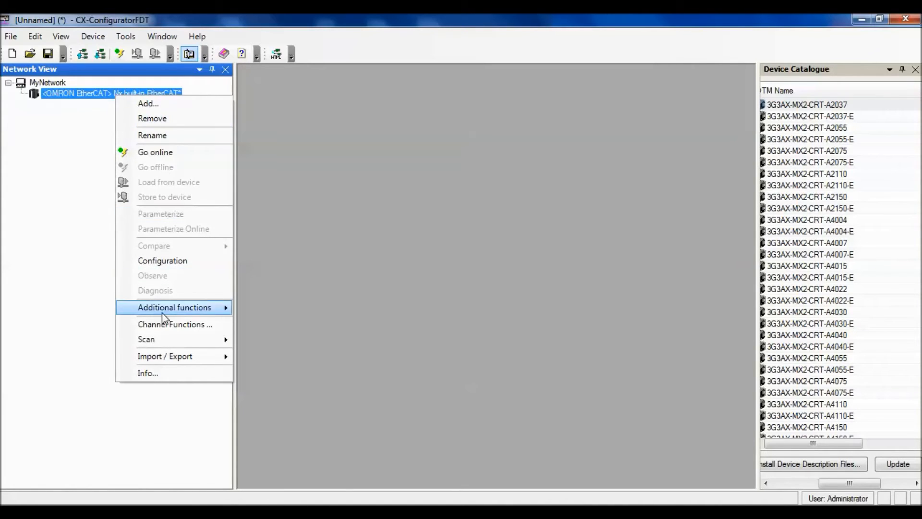
{"action": "mouse_move", "coordinate": [145, 339]}
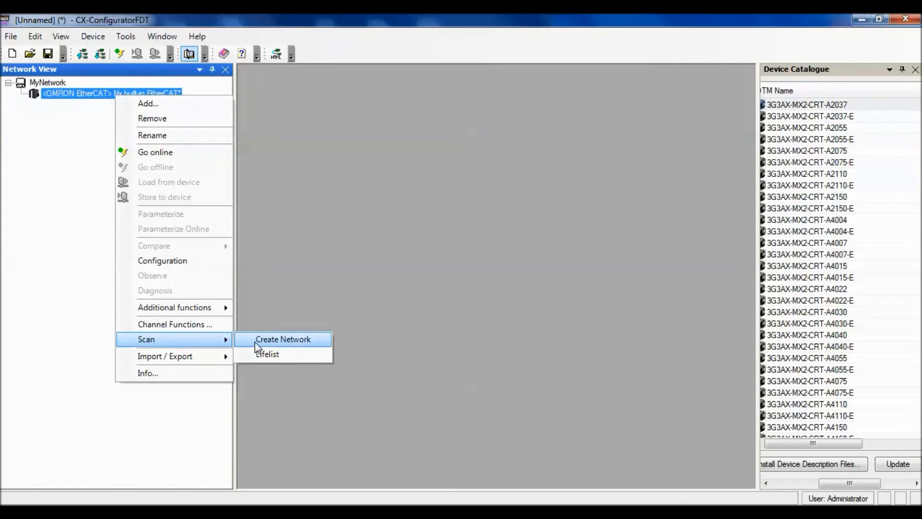
{"action": "left_click", "coordinate": [268, 354]}
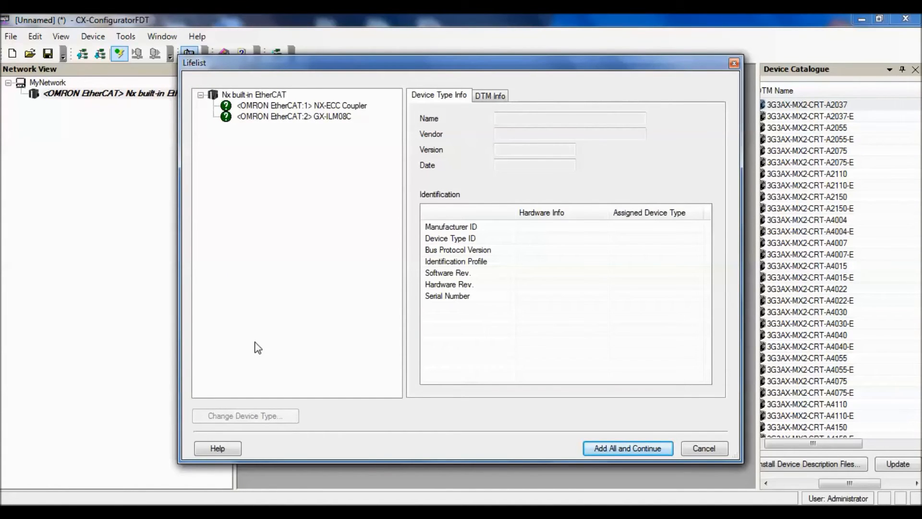
{"action": "mouse_move", "coordinate": [552, 405]}
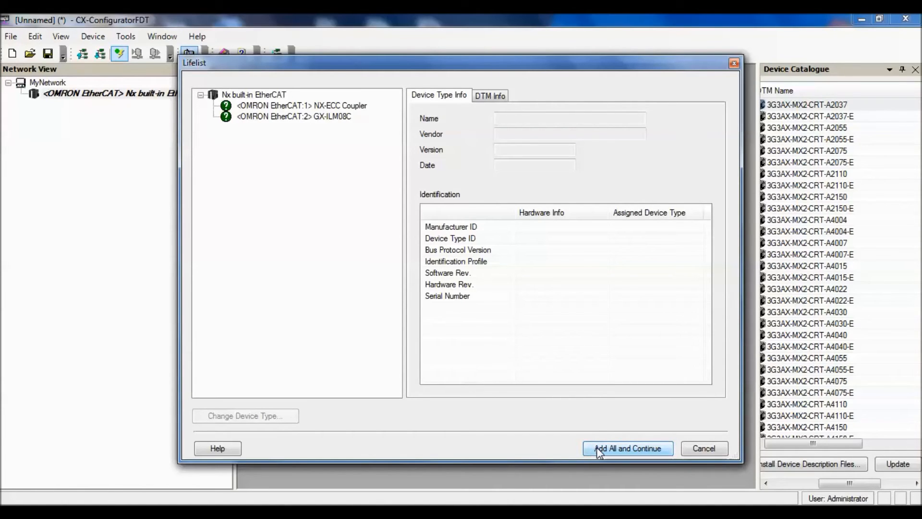
{"action": "left_click", "coordinate": [629, 448]}
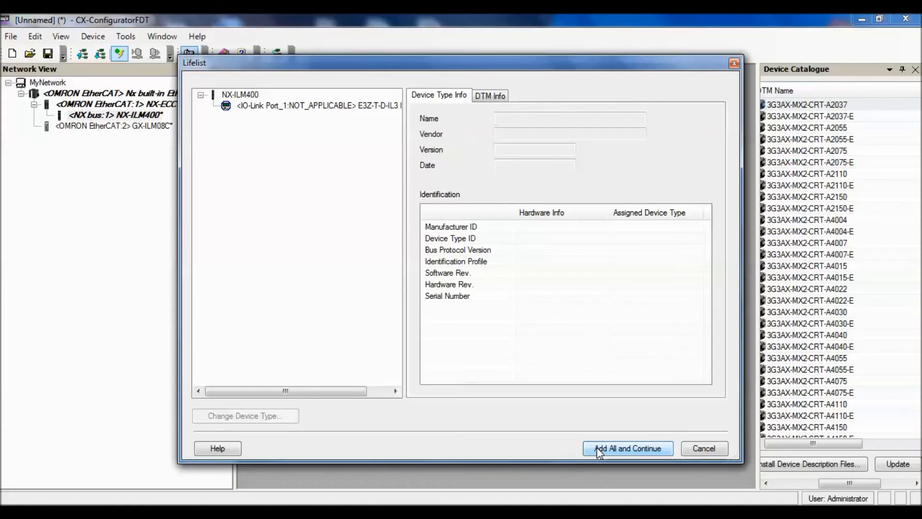
{"action": "left_click", "coordinate": [627, 448]}
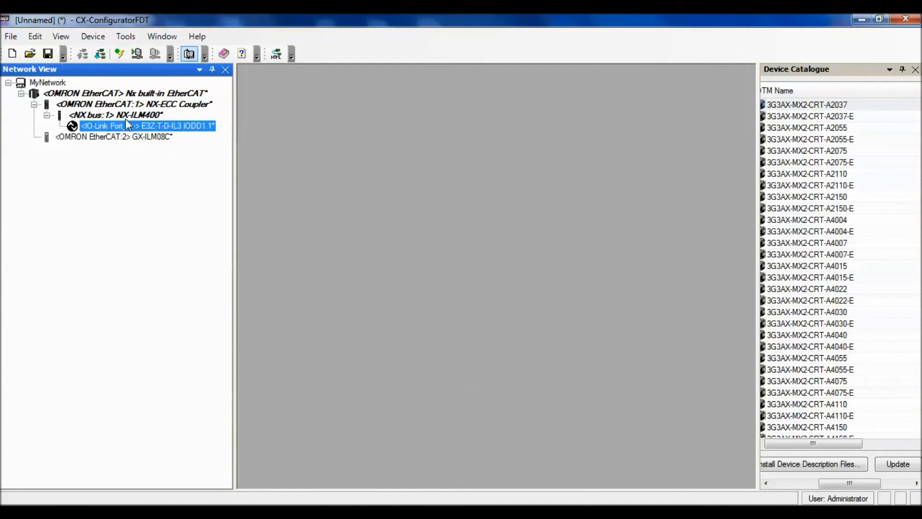
{"action": "left_click", "coordinate": [116, 138]}
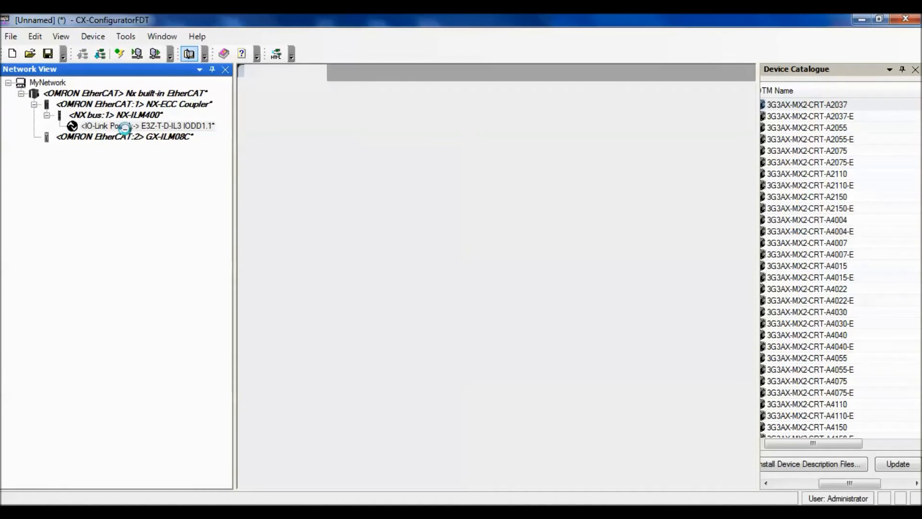
Open the port 1 E3Z sensor's parameters and enter sensitivity level 999
{"action": "double_click", "coordinate": [144, 125]}
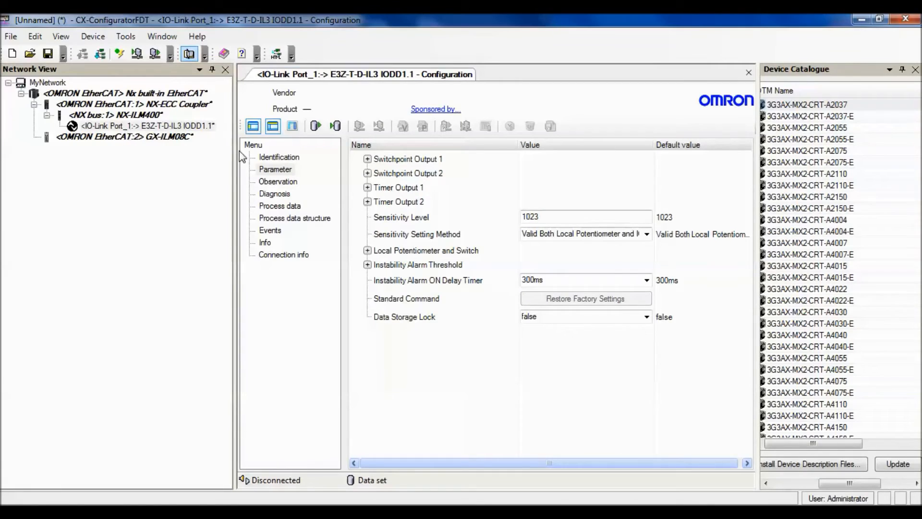
{"action": "left_click", "coordinate": [274, 169]}
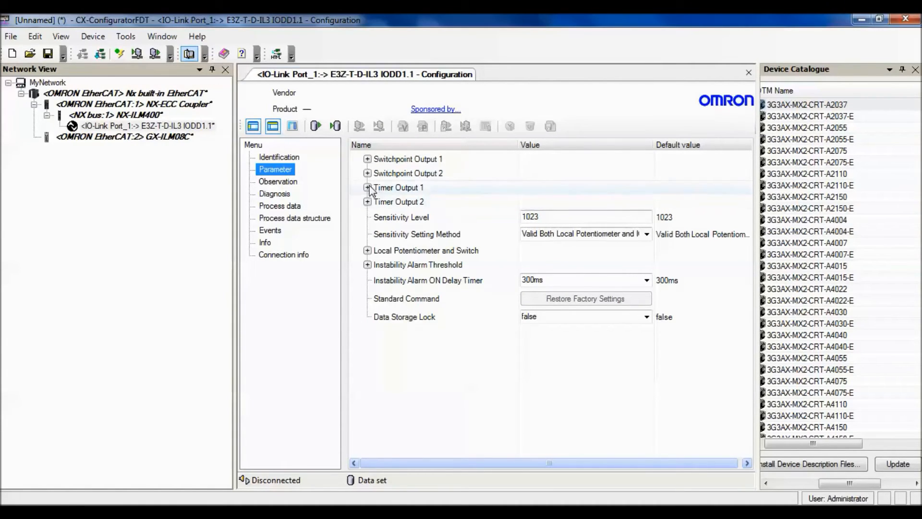
{"action": "left_click", "coordinate": [367, 159]}
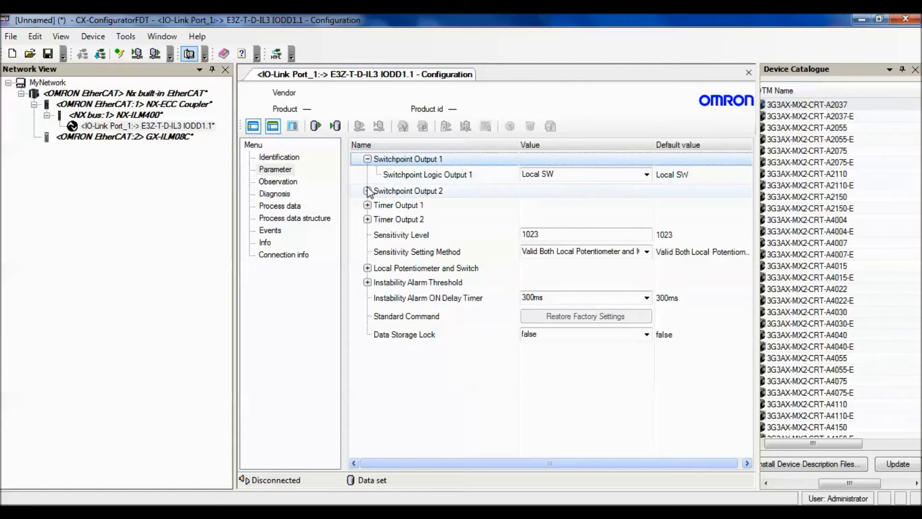
{"action": "left_click", "coordinate": [368, 191]}
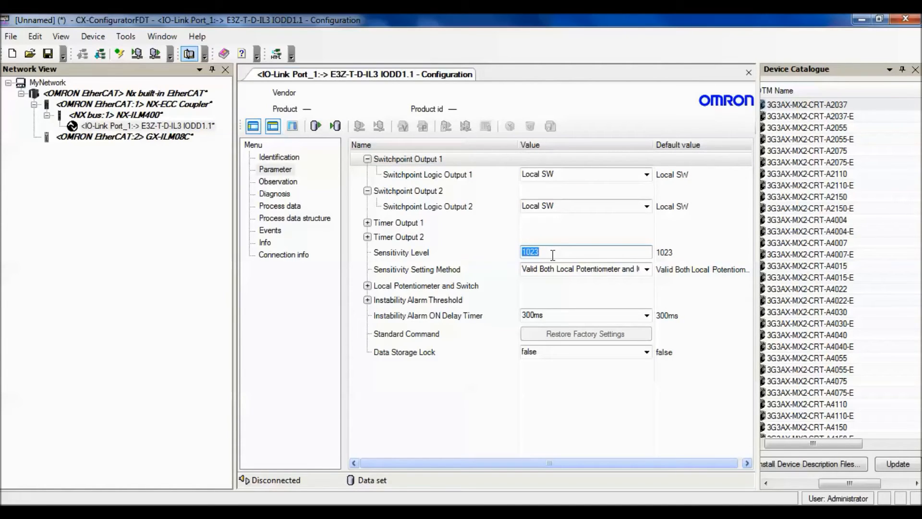
{"action": "type", "text": "999"}
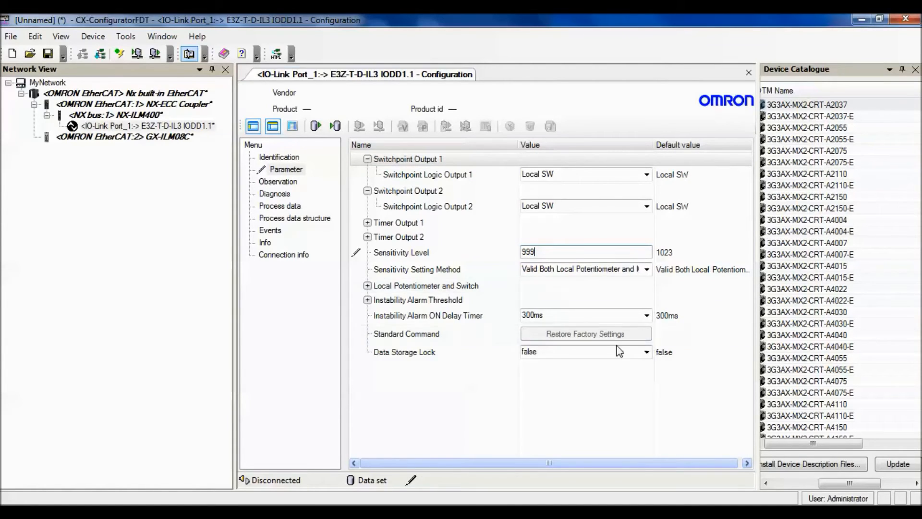
Type 'Photo Sensor' as the Application Specific Tag under Identification
{"action": "left_click", "coordinate": [278, 156]}
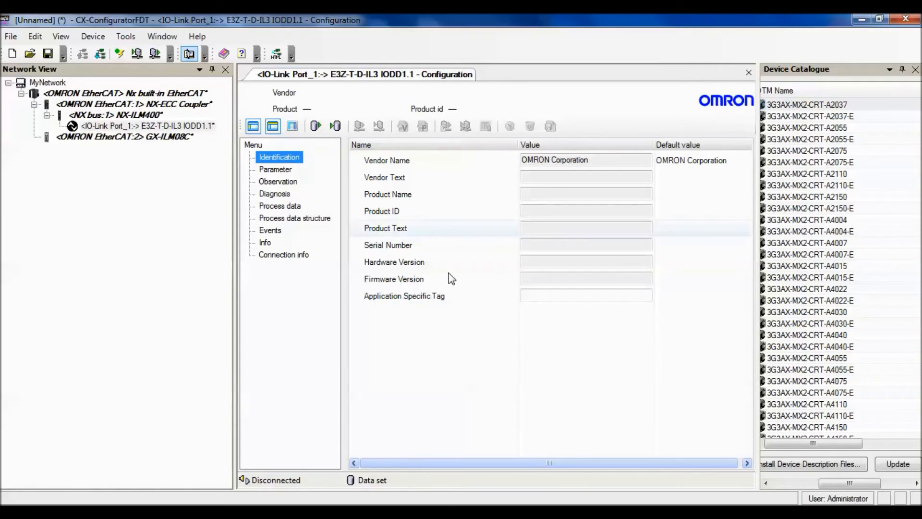
{"action": "left_click", "coordinate": [585, 295]}
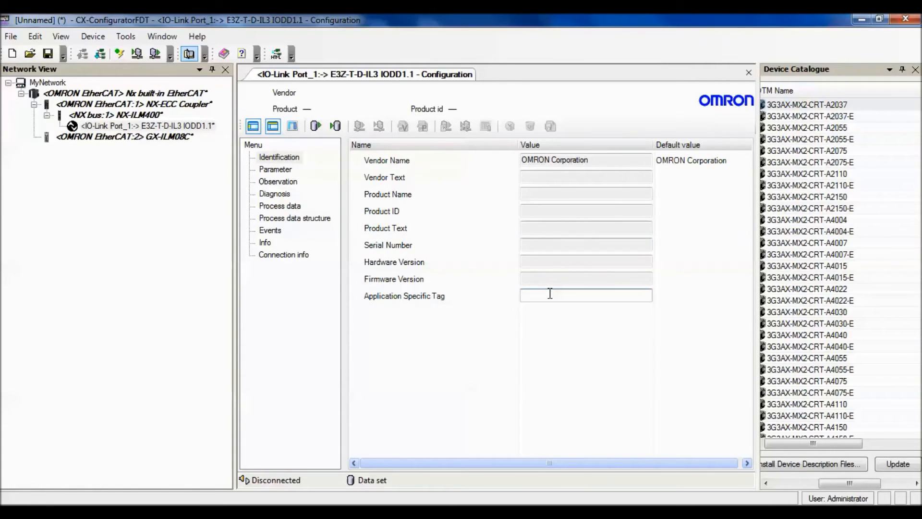
{"action": "type", "text": "Photo"}
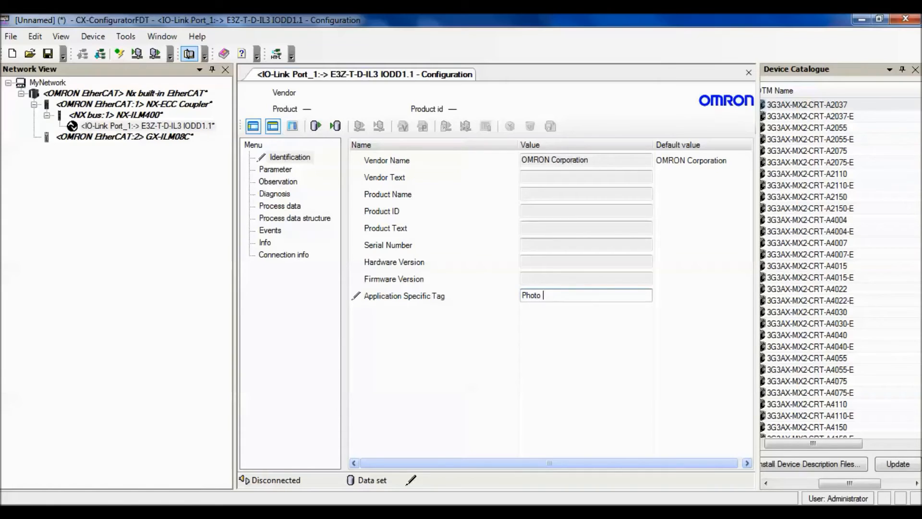
{"action": "type", "text": "Sensor"}
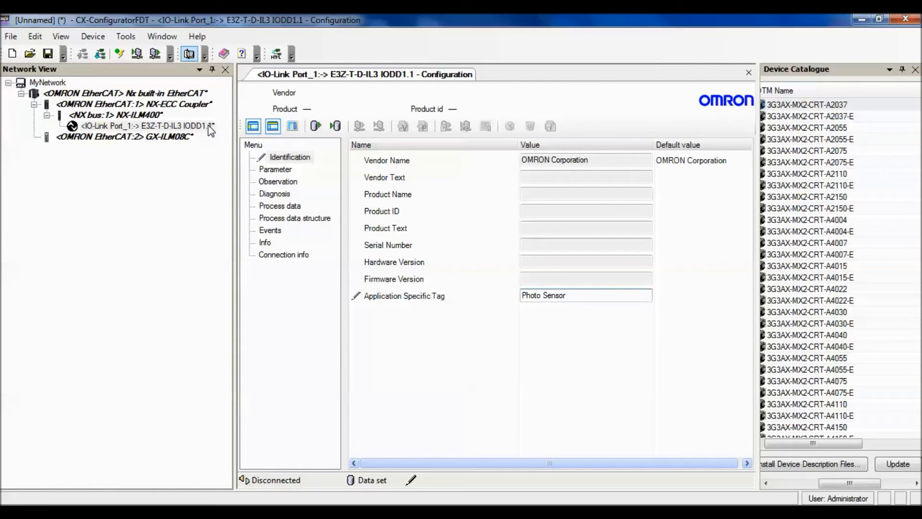
Take the IO-Link Port_1 sensor online and download the edited parameters to it
{"action": "right_click", "coordinate": [145, 125]}
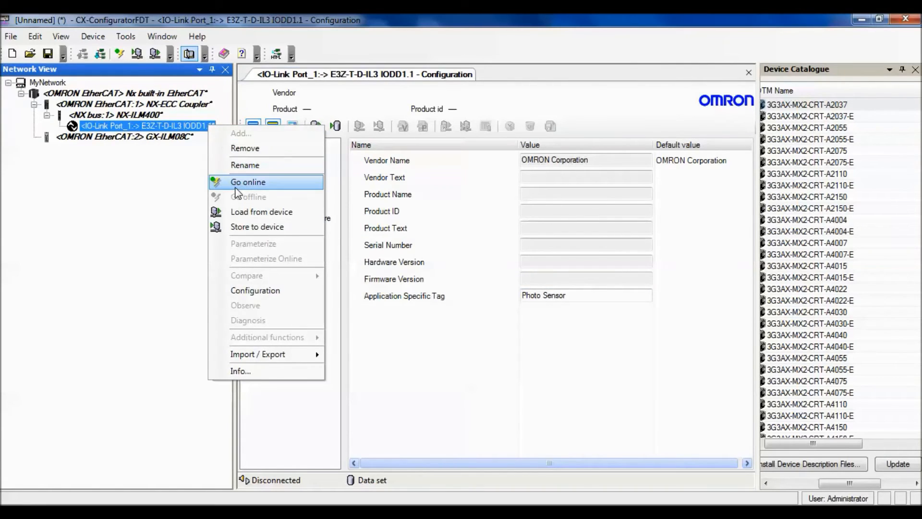
{"action": "left_click", "coordinate": [247, 182]}
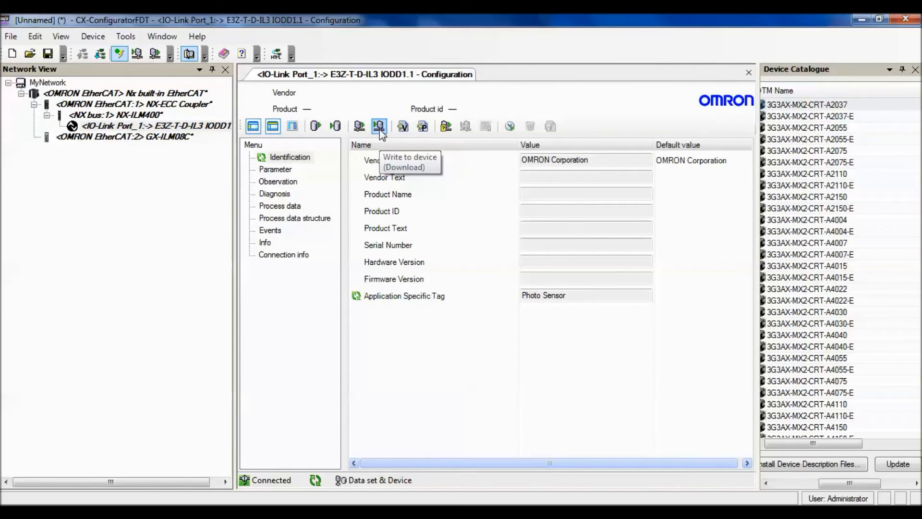
{"action": "left_click", "coordinate": [378, 126]}
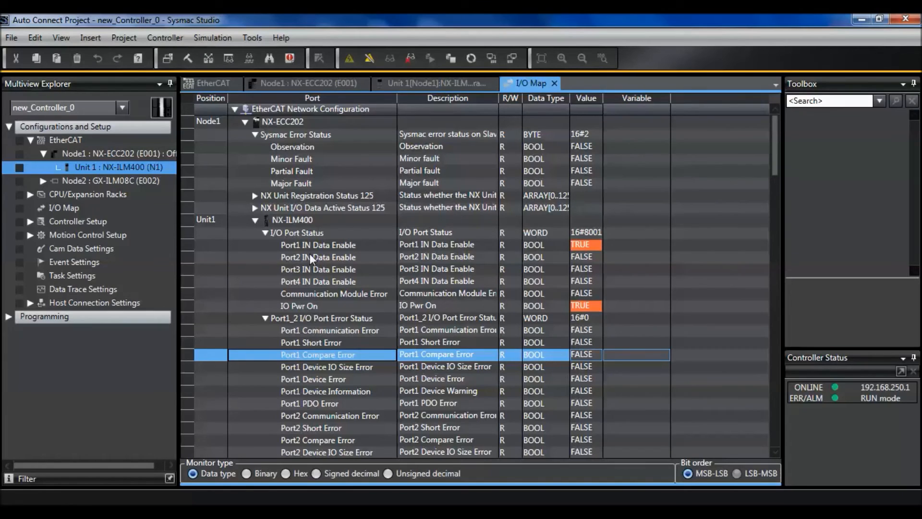
{"action": "mouse_move", "coordinate": [99, 168]}
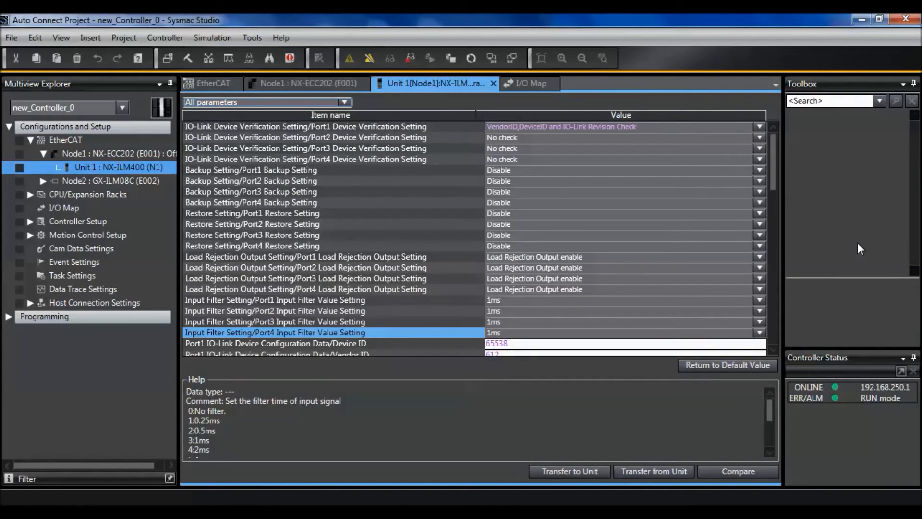
Transfer the NX-ILM400 Port1 backup and restore Enable settings to the unit, confirming the restart
{"action": "scroll", "scroll_direction": "down", "scroll_amount": 3}
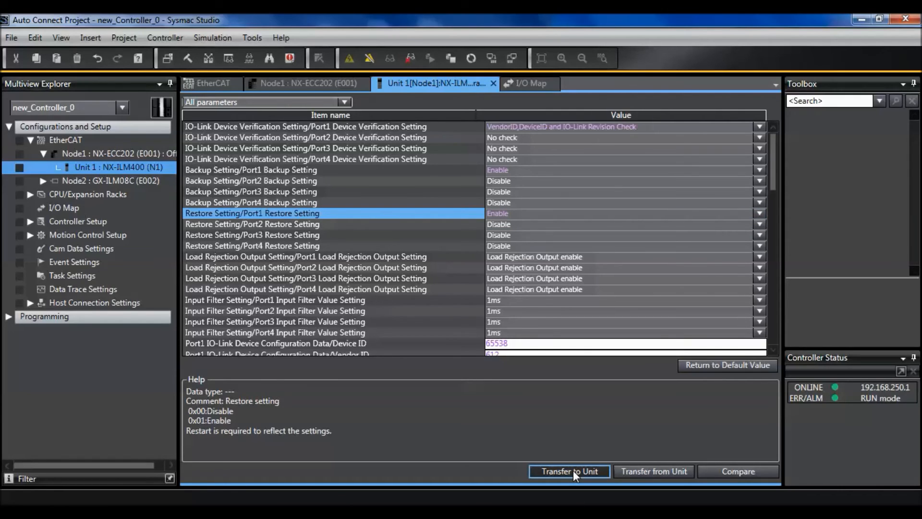
{"action": "left_click", "coordinate": [569, 471]}
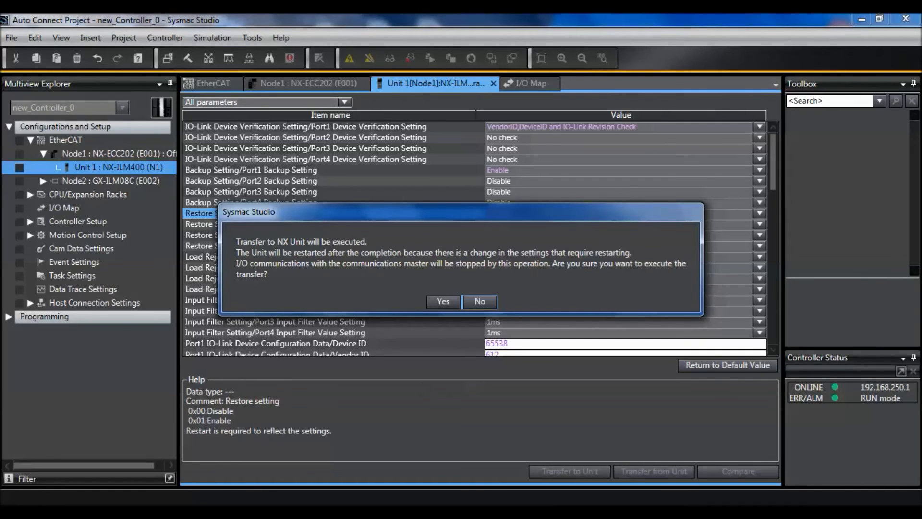
{"action": "left_click", "coordinate": [443, 301]}
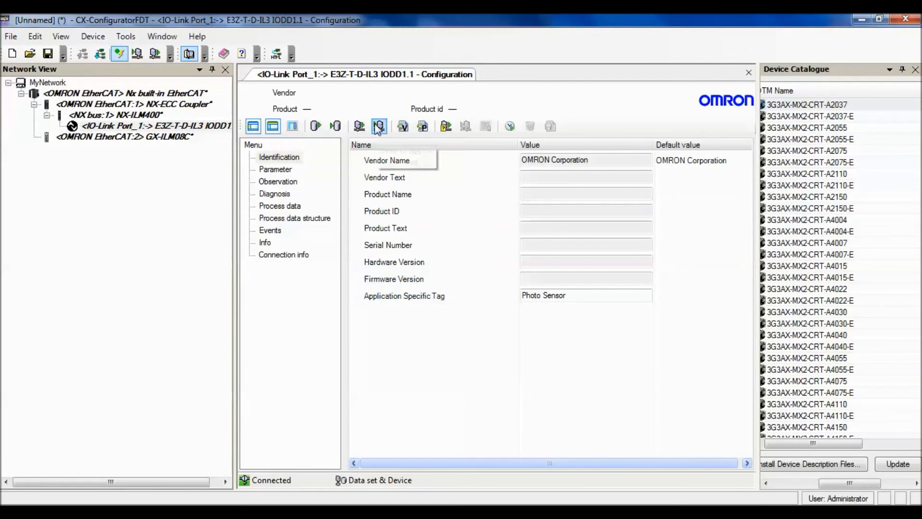
{"action": "mouse_move", "coordinate": [359, 126]}
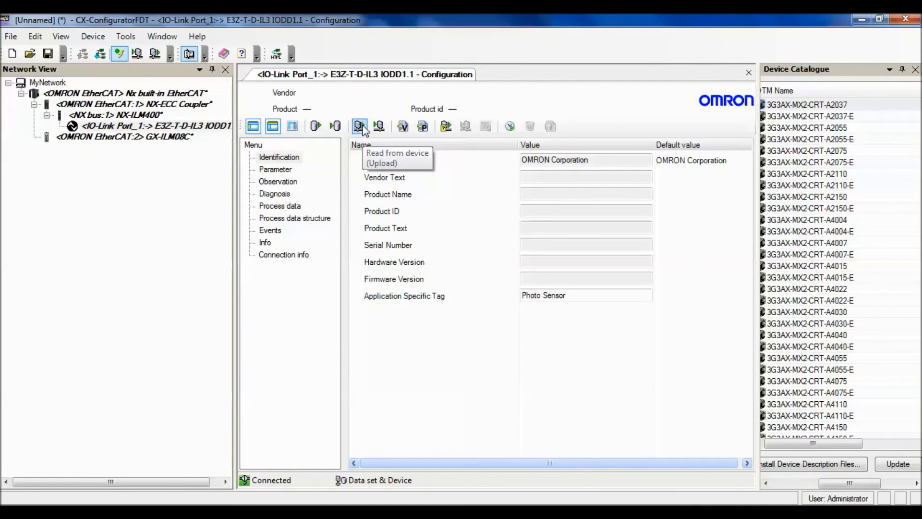
Upload the E3Z sensor's data to fill in product name, serial number and versions
{"action": "left_click", "coordinate": [358, 125]}
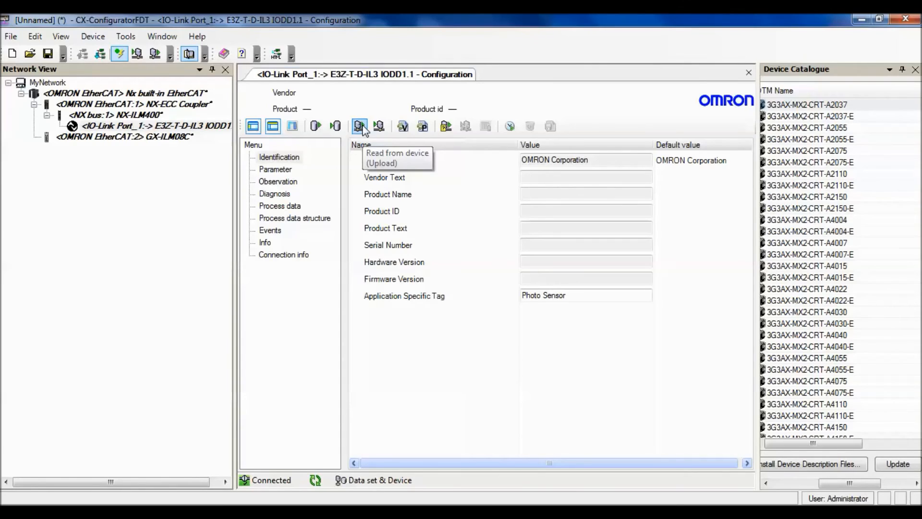
{"action": "left_click", "coordinate": [359, 126]}
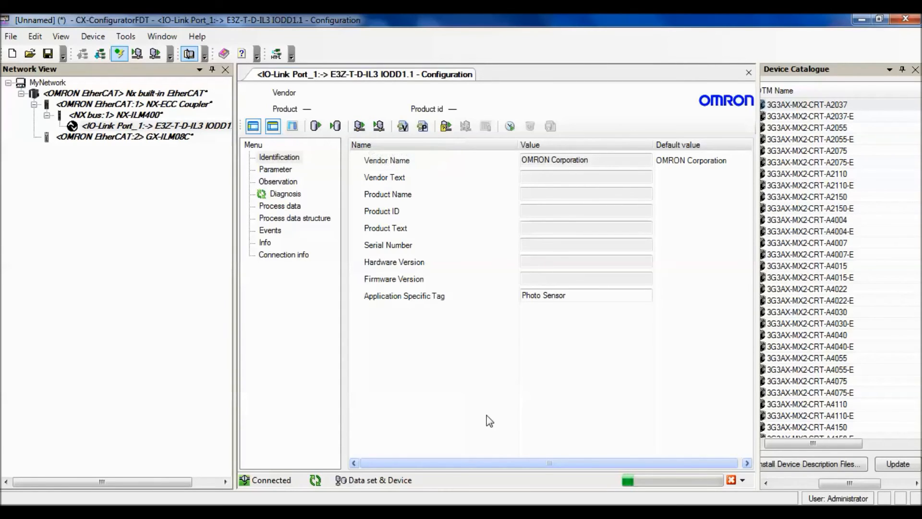
{"action": "left_click", "coordinate": [277, 157]}
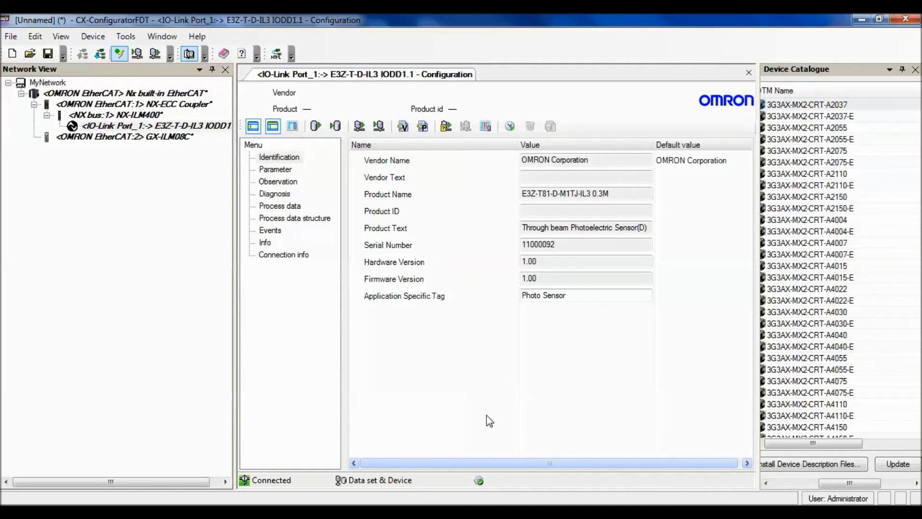
{"action": "mouse_move", "coordinate": [886, 399]}
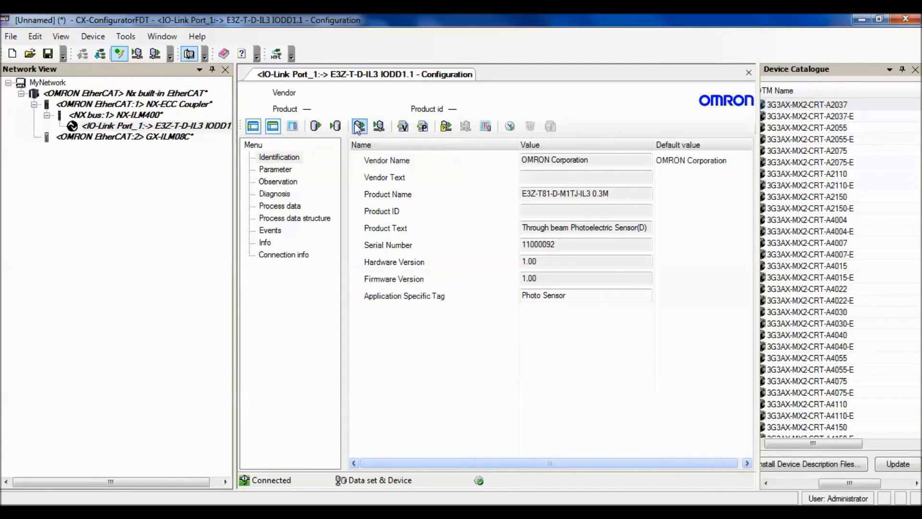
{"action": "mouse_move", "coordinate": [359, 126]}
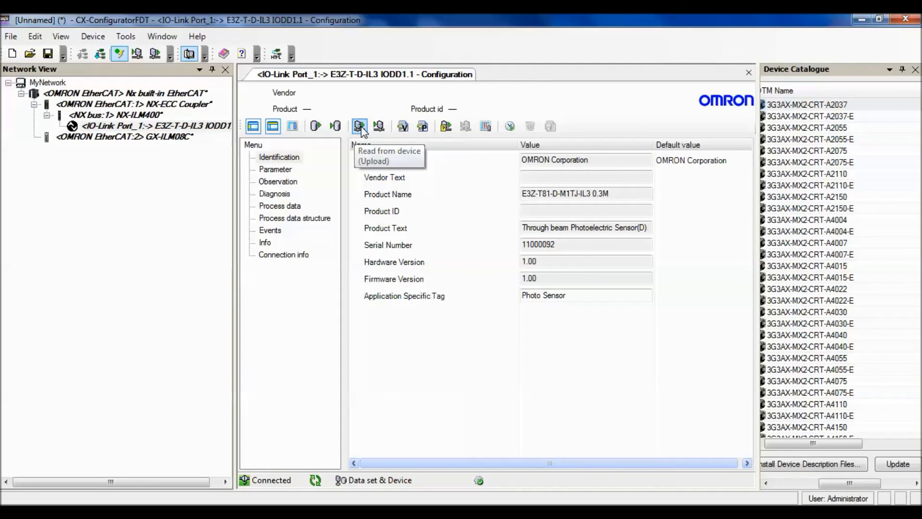
Upload the replacement sensor and confirm serial 11000084 and the Photo Sensor tag
{"action": "left_click", "coordinate": [359, 126]}
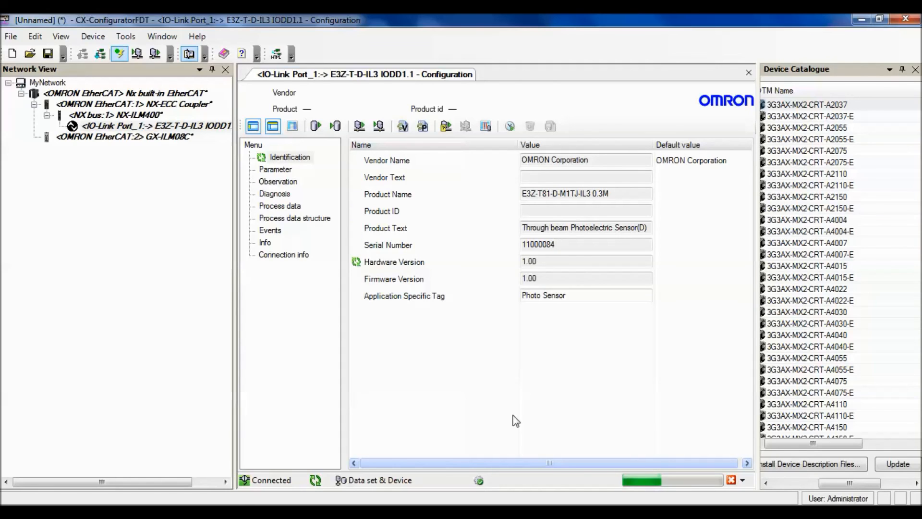
{"action": "left_click", "coordinate": [275, 169]}
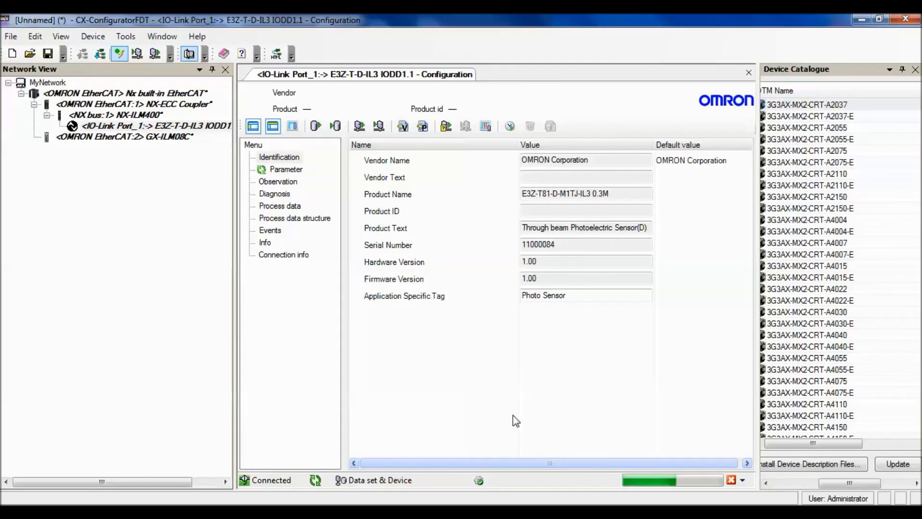
{"action": "left_click", "coordinate": [564, 244]}
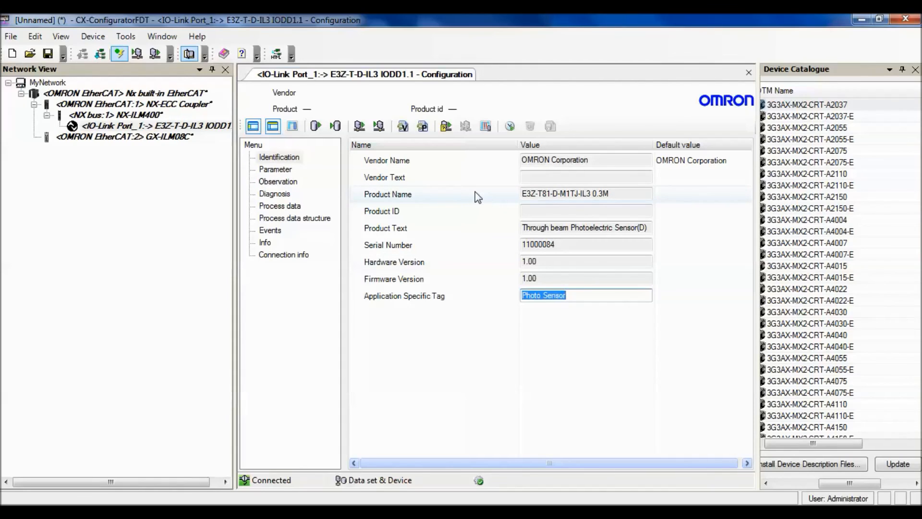
{"action": "left_click", "coordinate": [275, 169]}
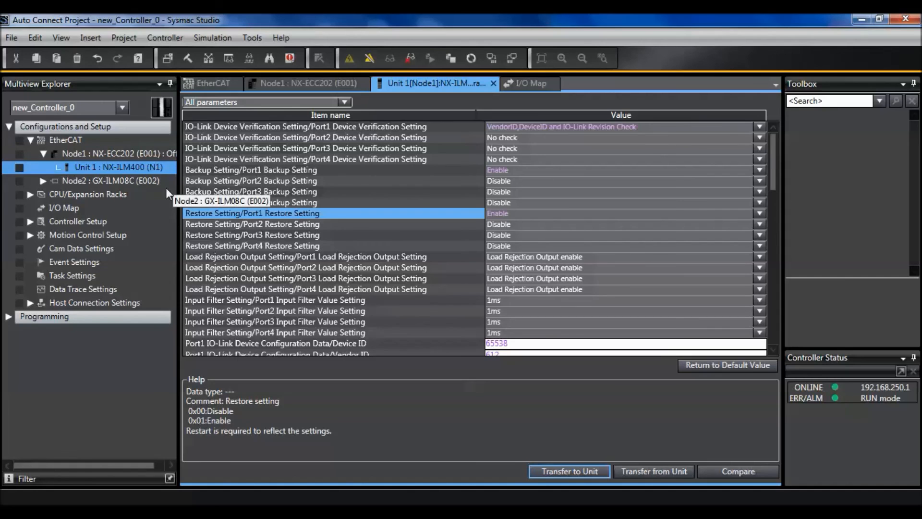
Open the I/O Map and scroll to Port1 Input Data01 values (16#15, 16#3)
{"action": "left_click", "coordinate": [527, 84]}
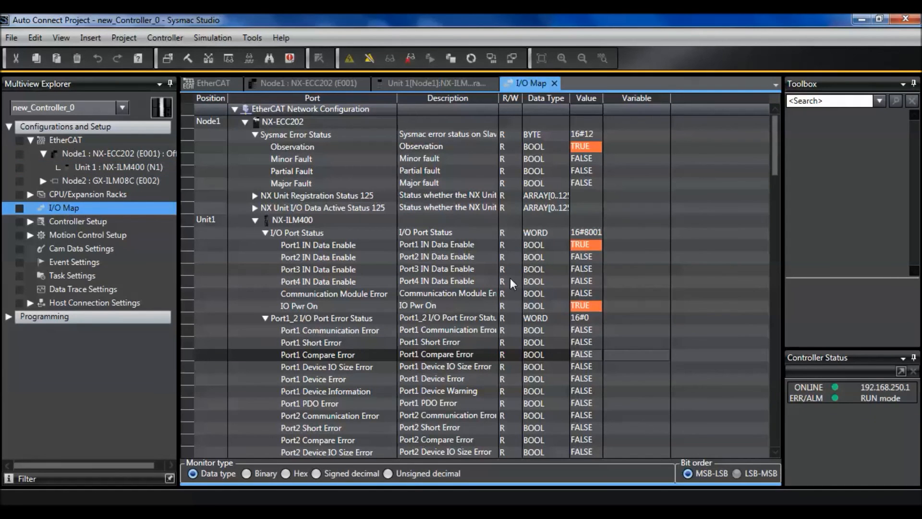
{"action": "scroll", "scroll_direction": "down", "scroll_amount": 3}
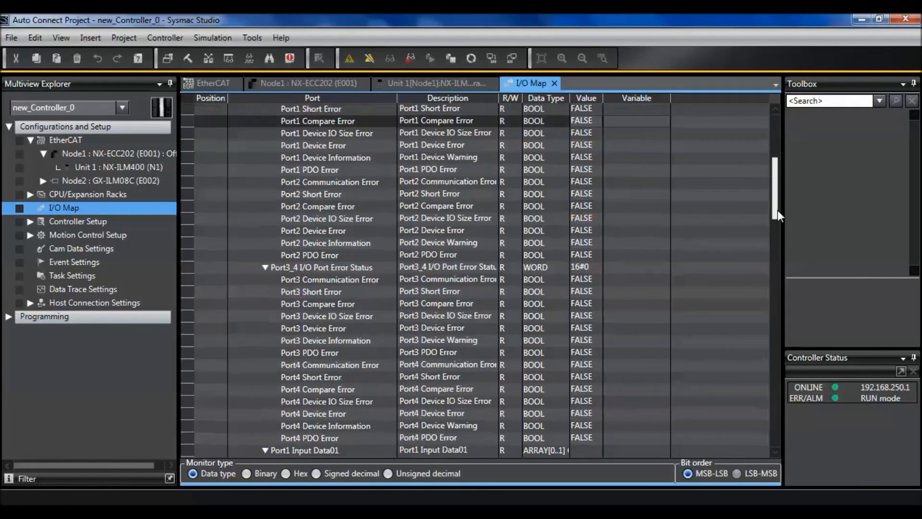
{"action": "scroll", "scroll_direction": "down", "scroll_amount": 3}
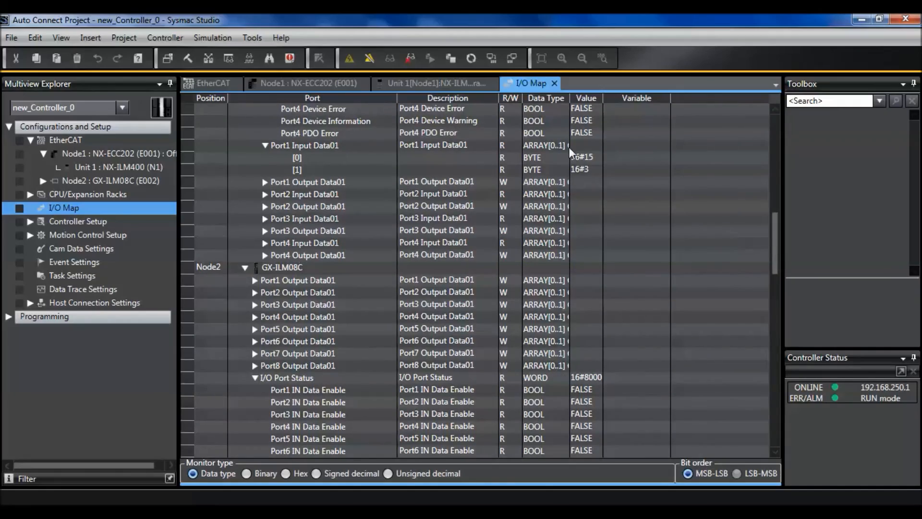